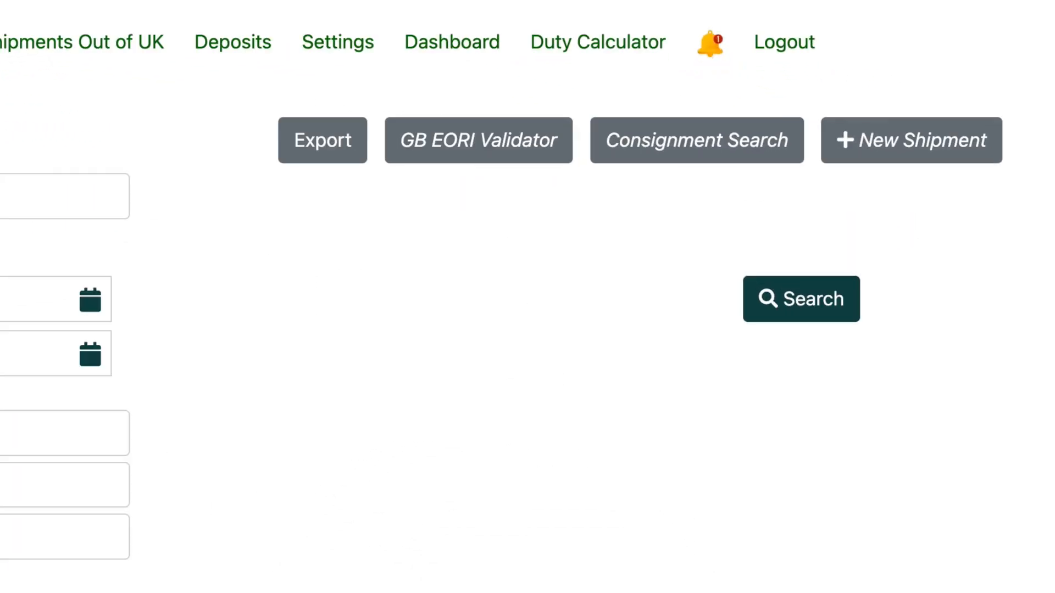
# - Start a new shipment so the blank Shipment Details form appears
pyautogui.click(911, 140)
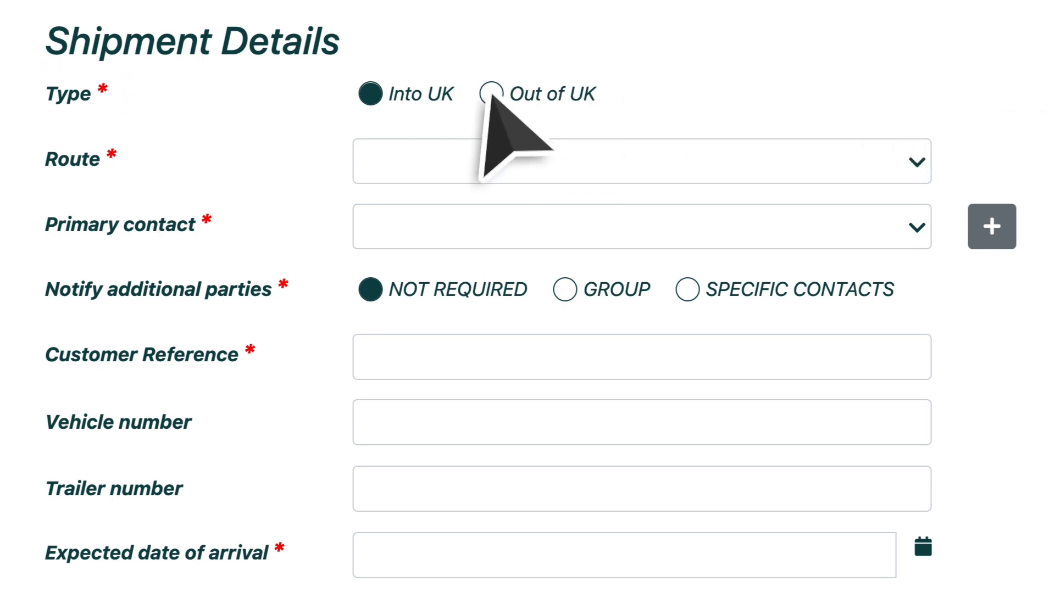
# - Make the shipment type Out of UK and bring up the list of route crossings
pyautogui.click(490, 93)
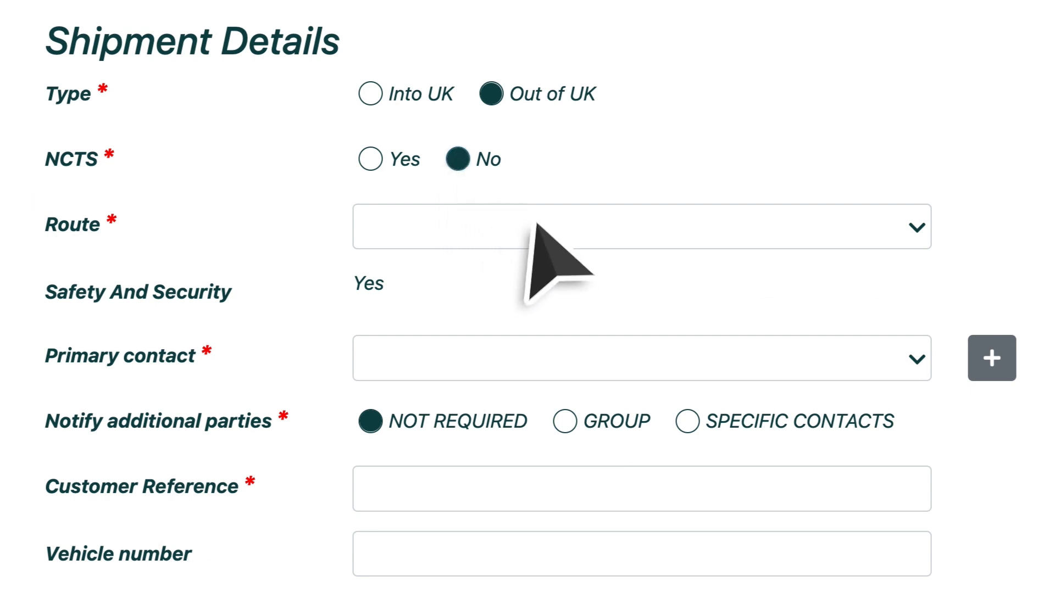
pyautogui.click(639, 226)
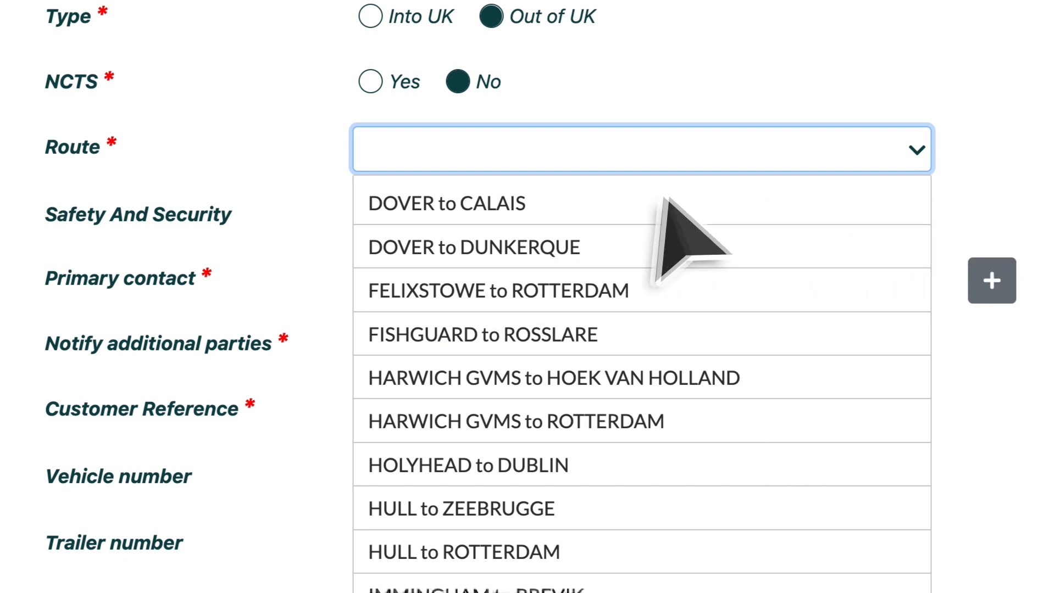
# - Choose DOVER to CALAIS as the shipment route
pyautogui.click(443, 203)
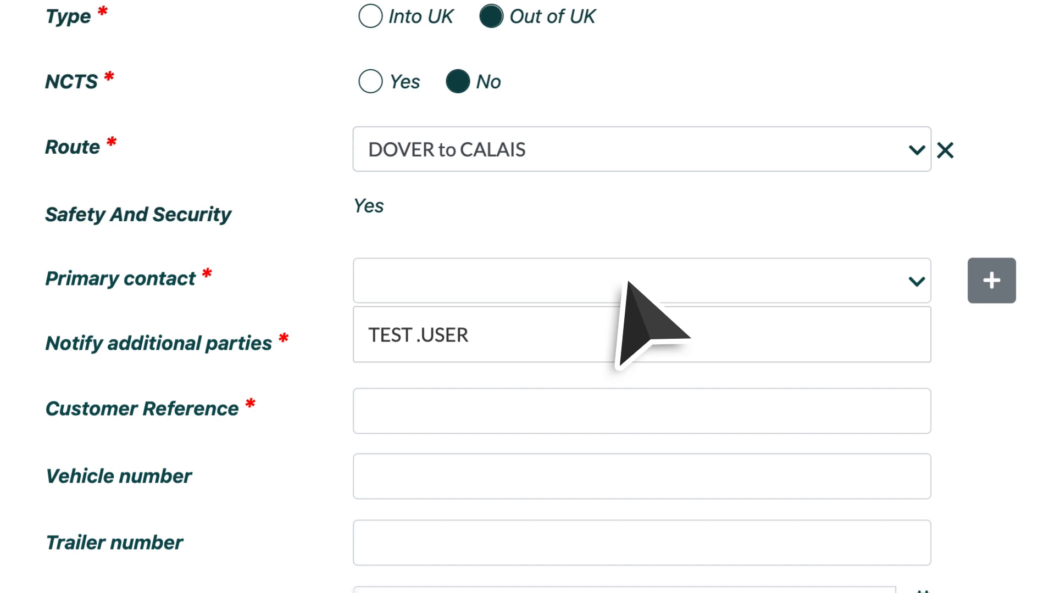
pyautogui.moveTo(511, 371)
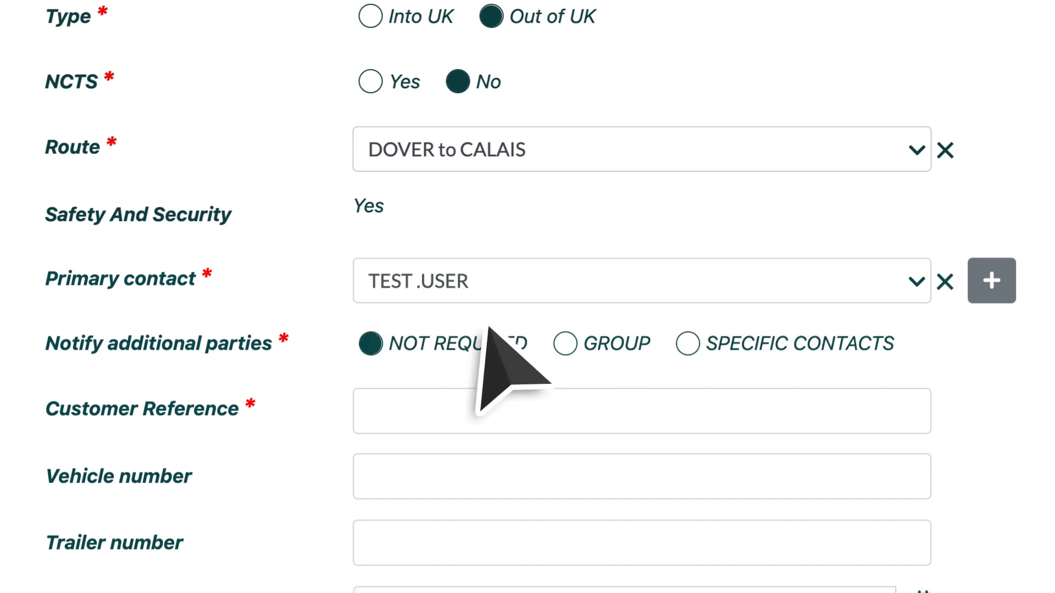
pyautogui.moveTo(646, 364)
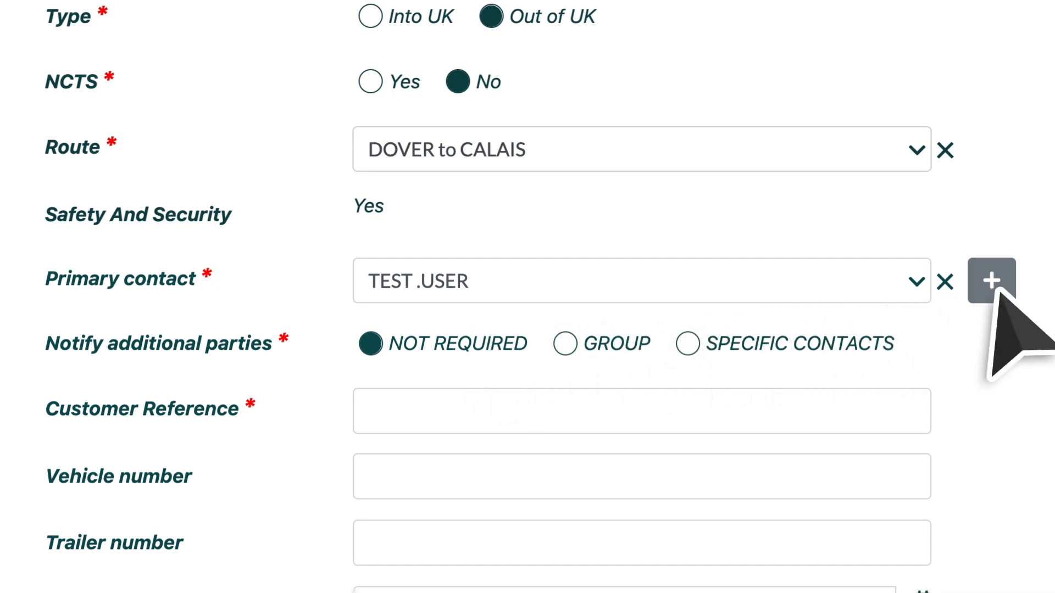
pyautogui.click(991, 282)
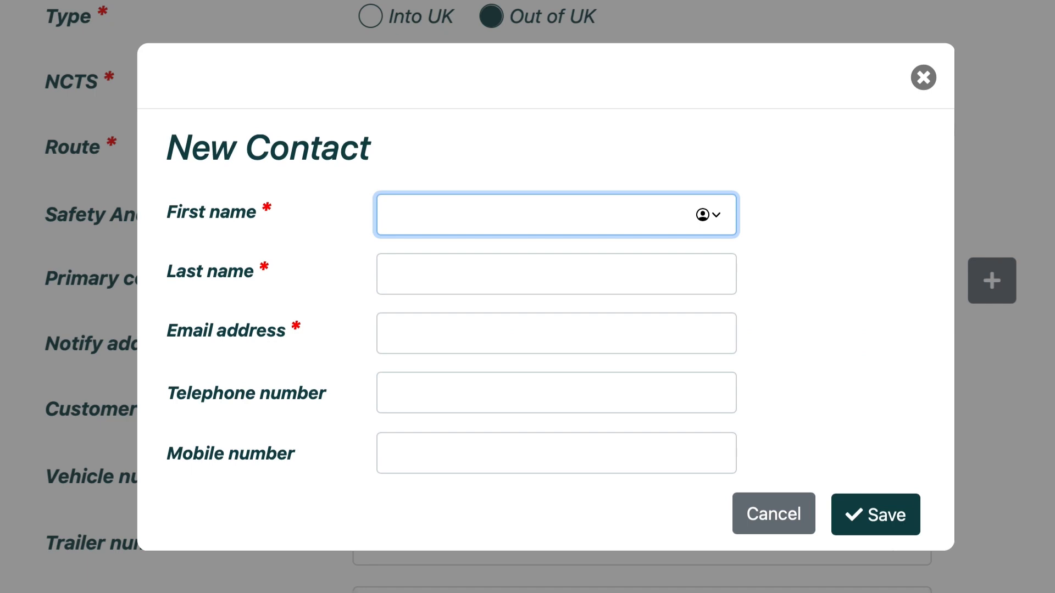
pyautogui.write('JOHN')
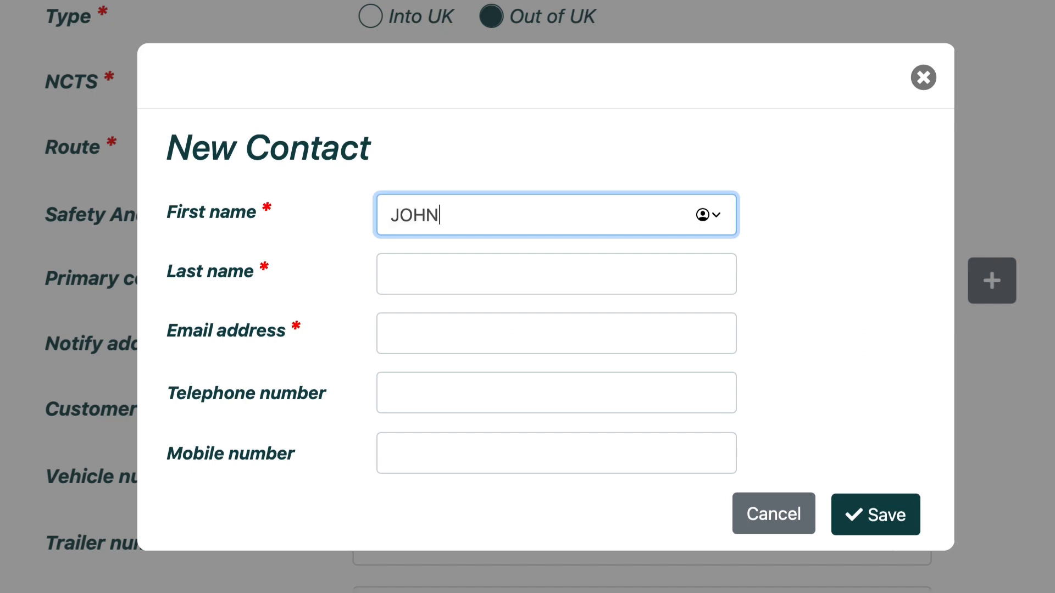
pyautogui.write('DOE')
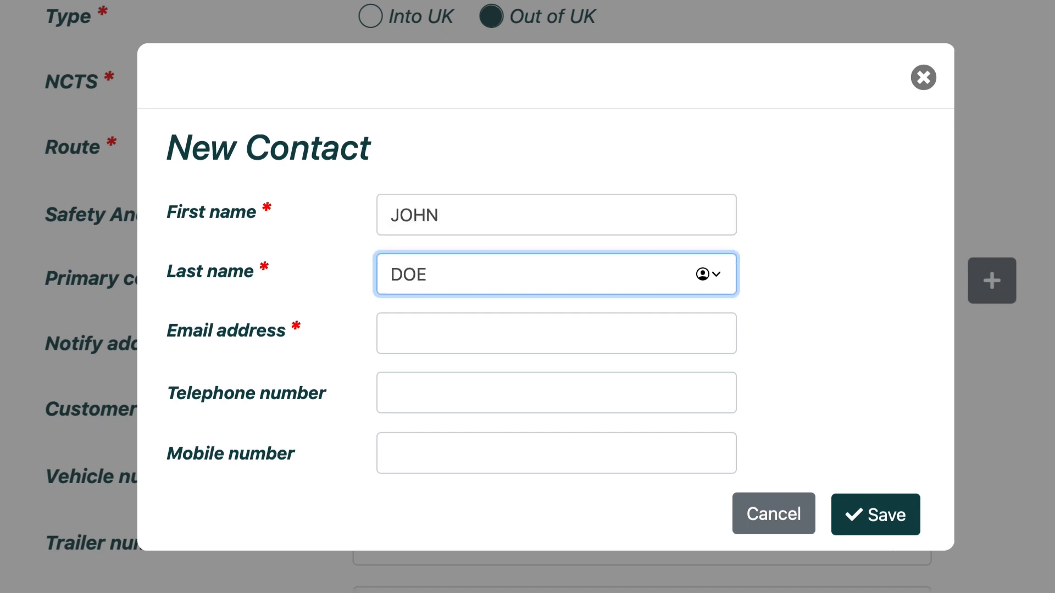
pyautogui.write('JOHN')
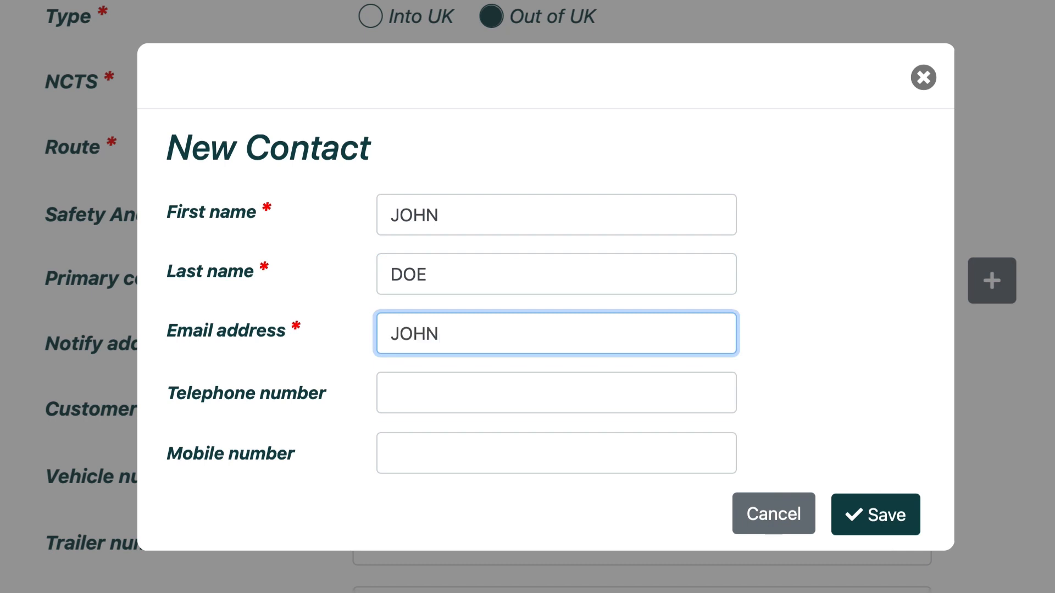
pyautogui.write('@TEST.COM')
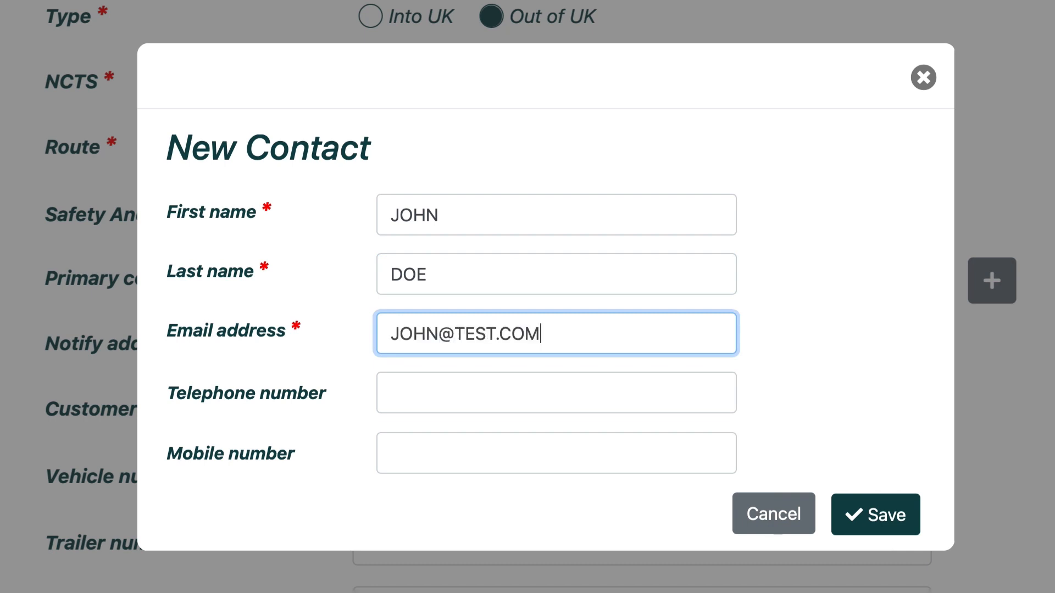
pyautogui.write('01234567890')
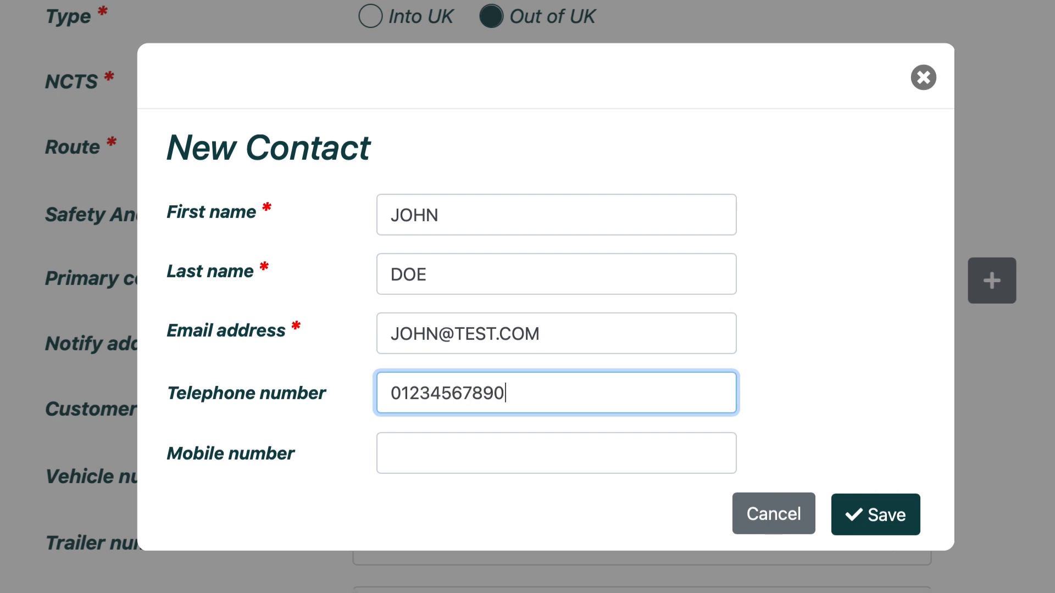
pyautogui.click(876, 514)
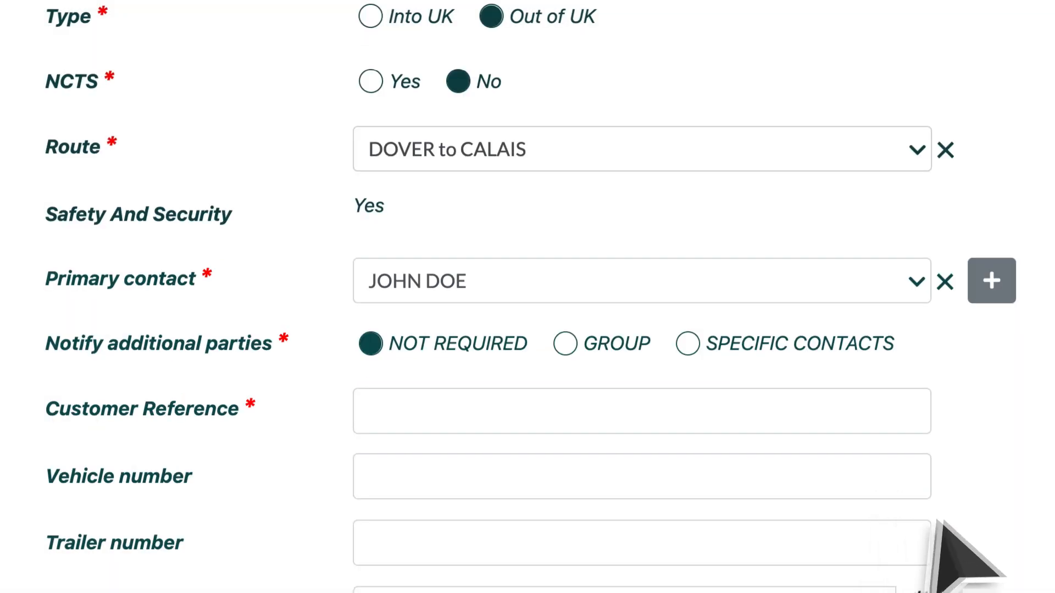
pyautogui.click(417, 280)
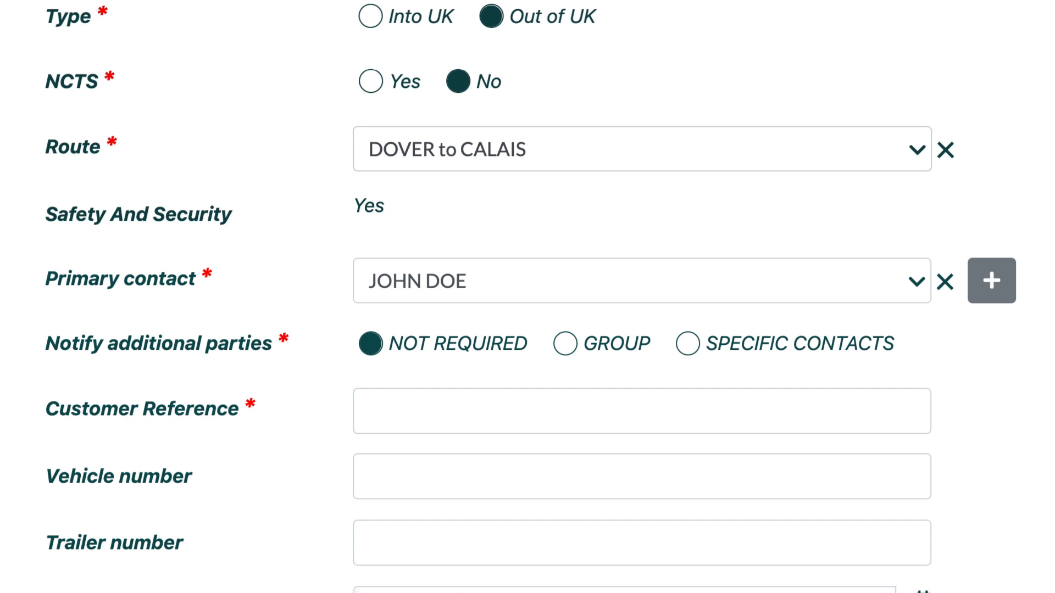
pyautogui.moveTo(579, 363)
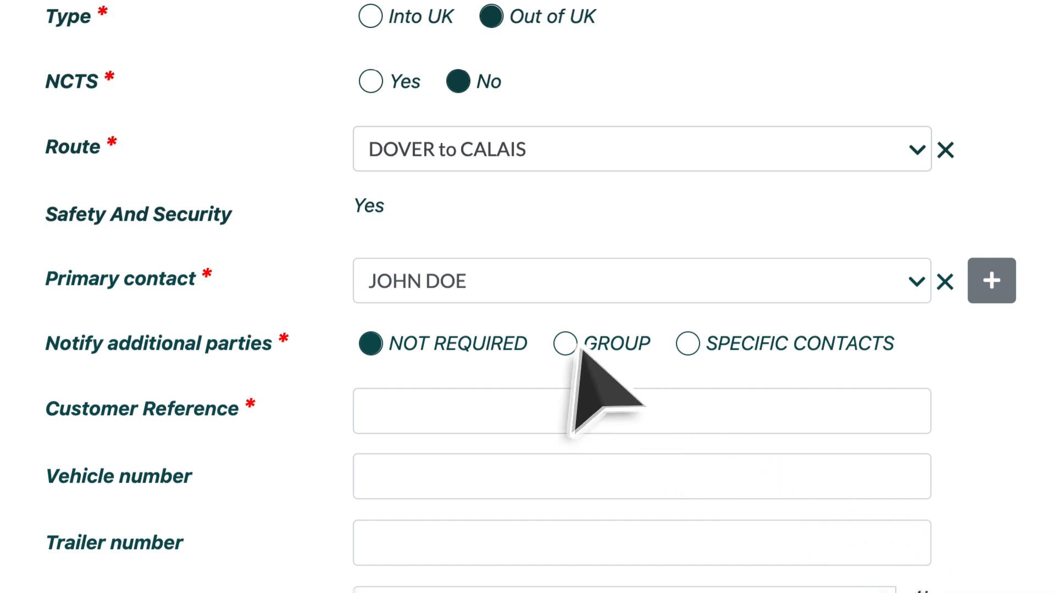
# - Notify additional parties by group, choosing TEST GROUP
pyautogui.click(564, 344)
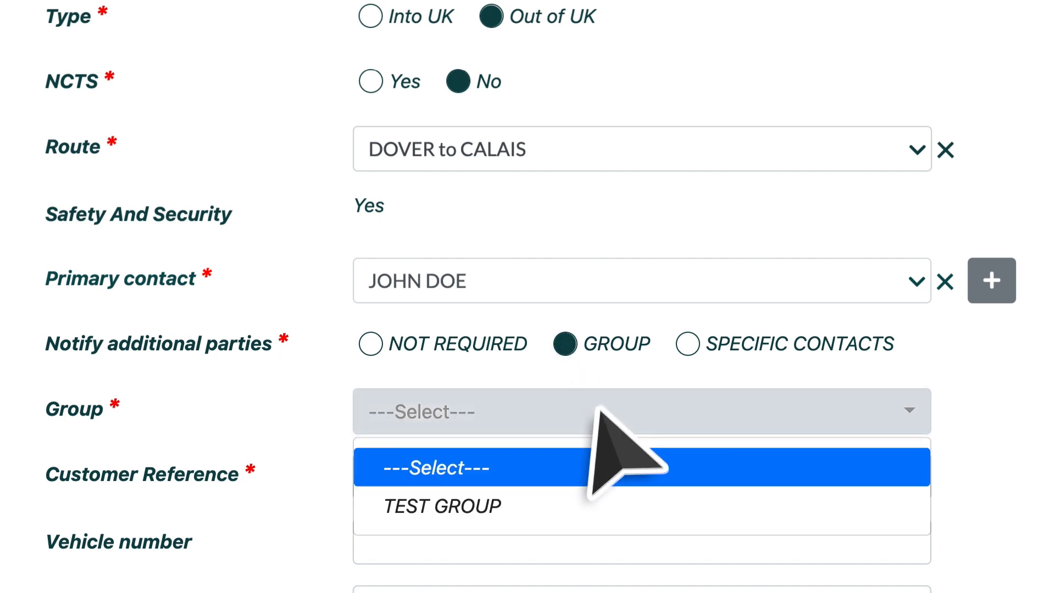
pyautogui.click(442, 505)
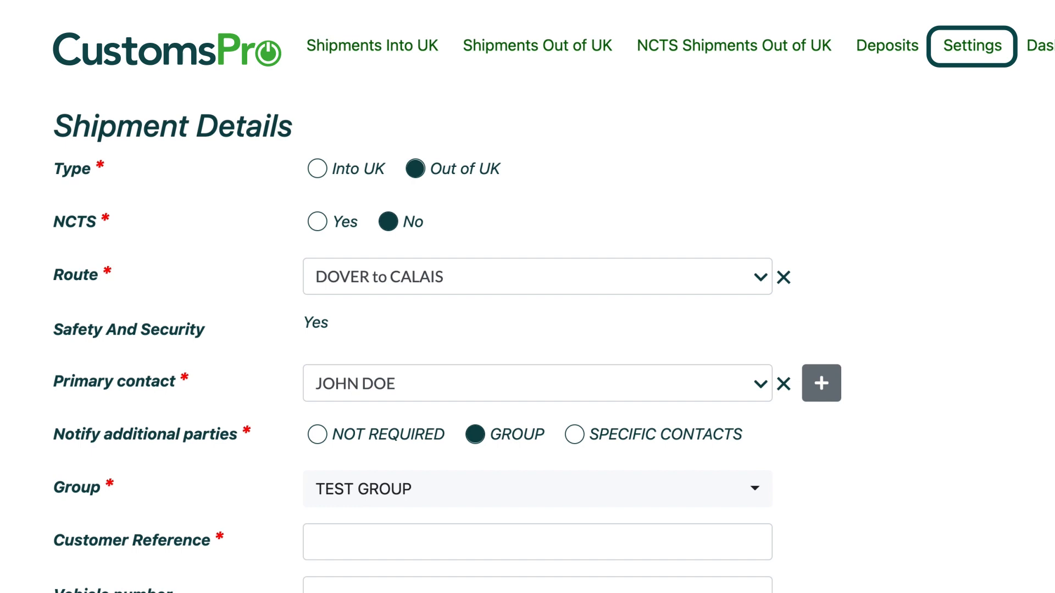
pyautogui.scroll(-3)
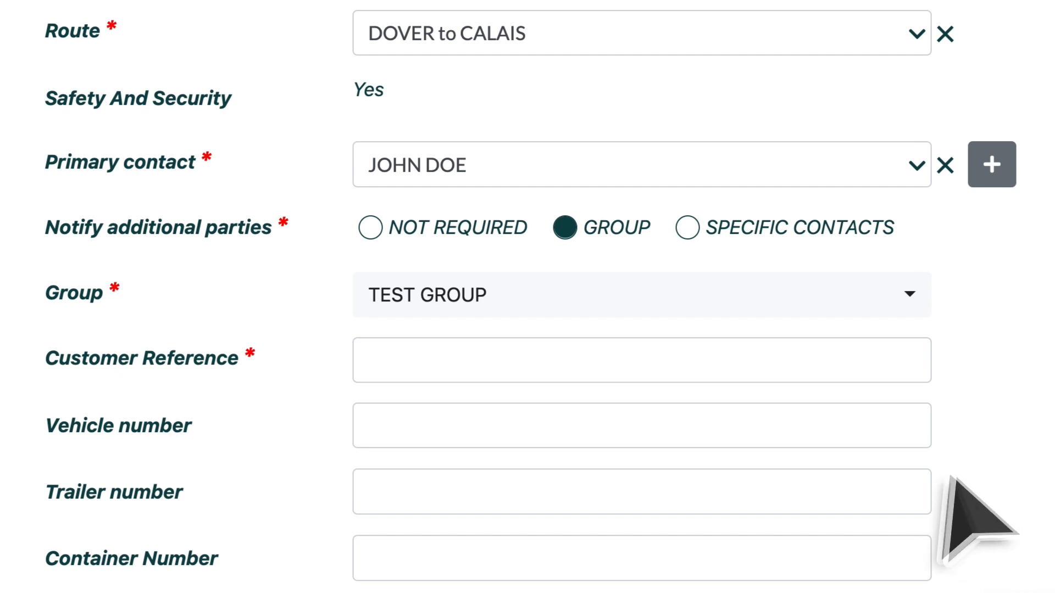
# - Enter customer reference ABC123 and vehicle number AB123CD on the header
pyautogui.click(639, 360)
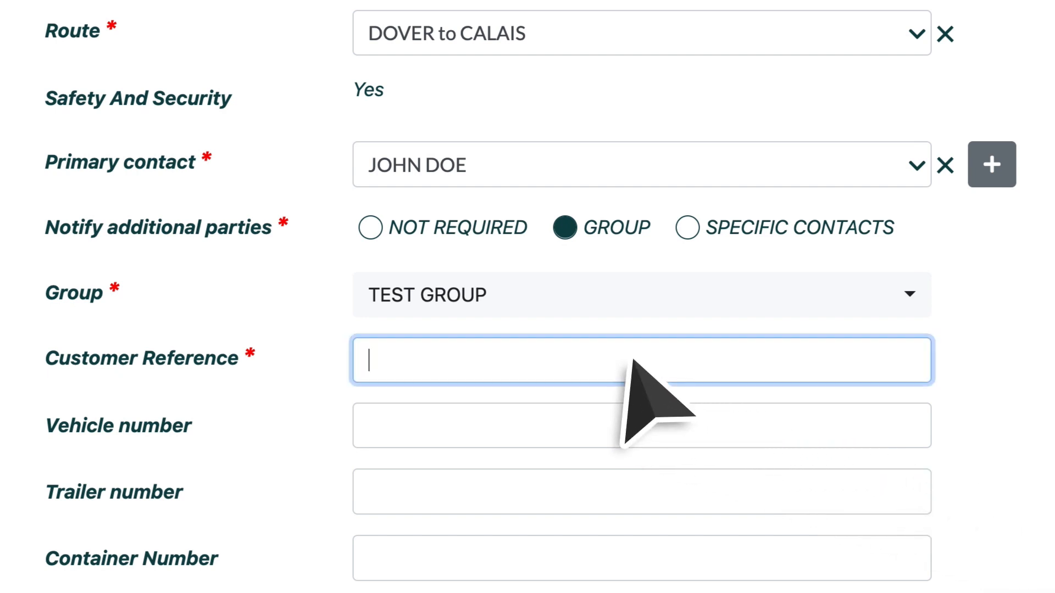
pyautogui.moveTo(982, 517)
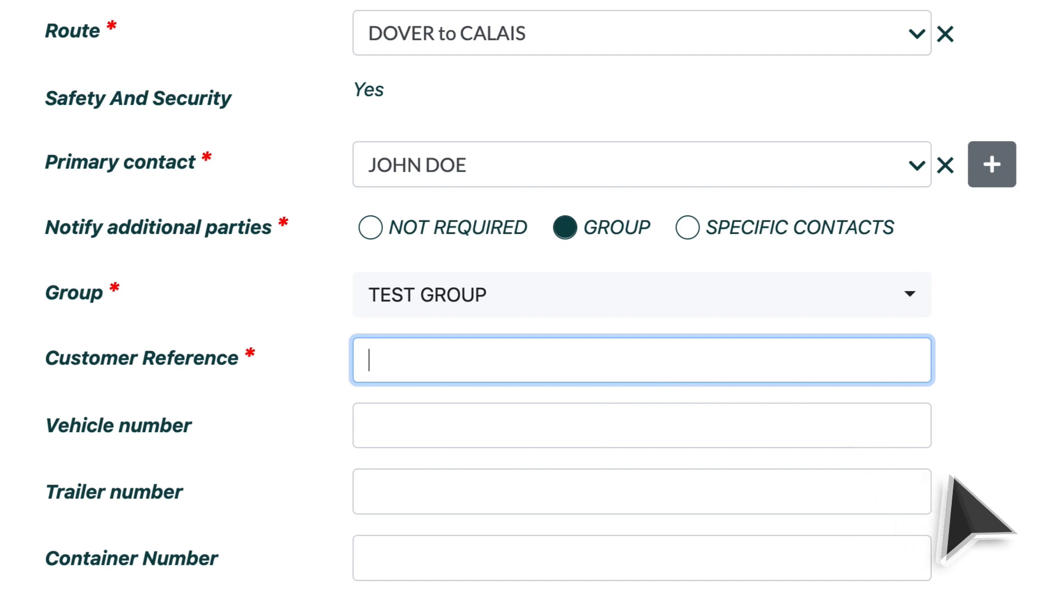
pyautogui.write('ABC123')
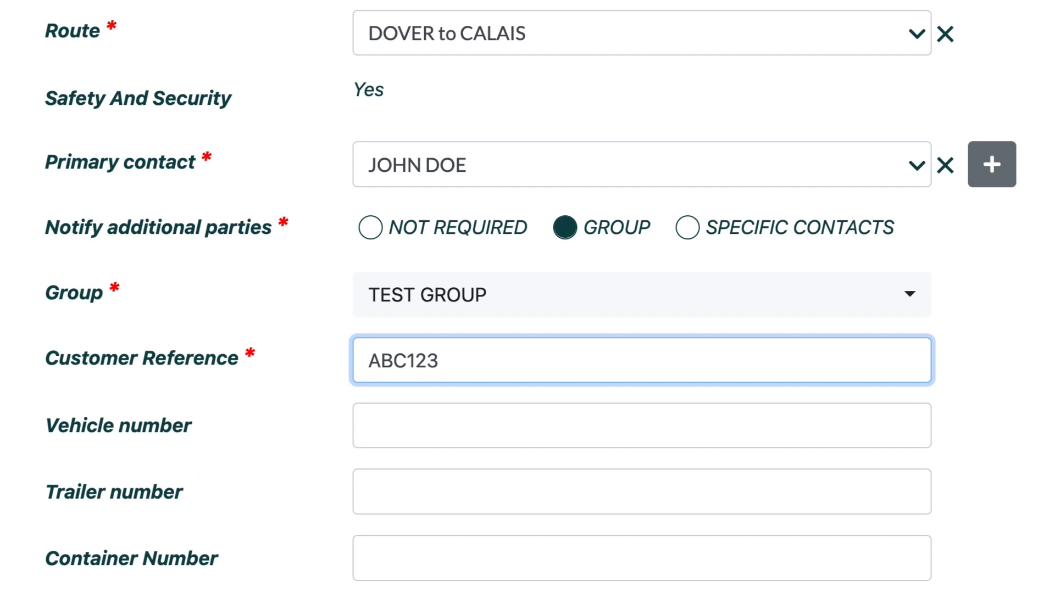
pyautogui.click(641, 425)
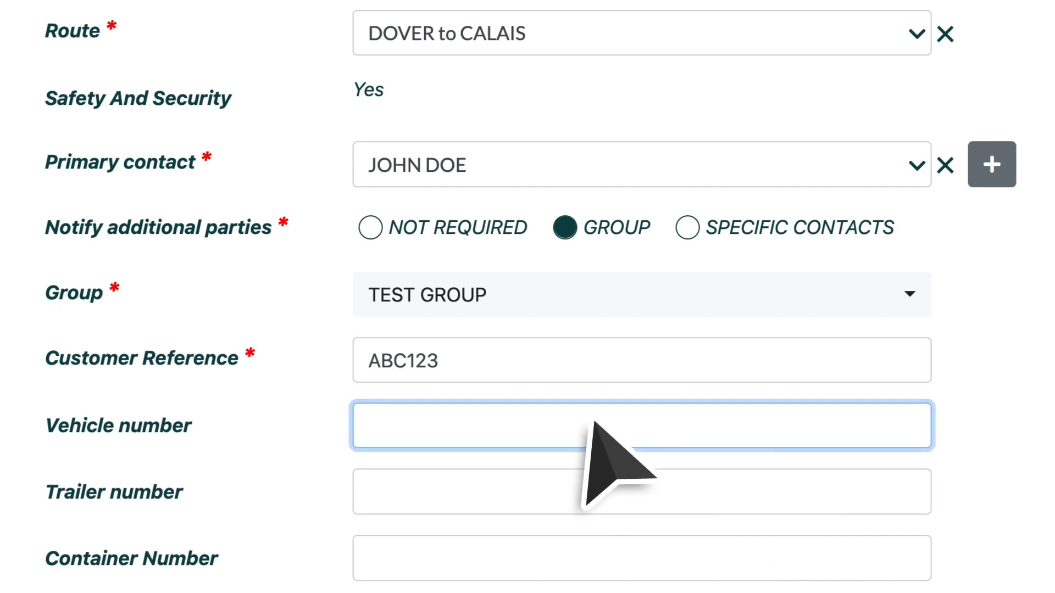
pyautogui.write('AB123CD')
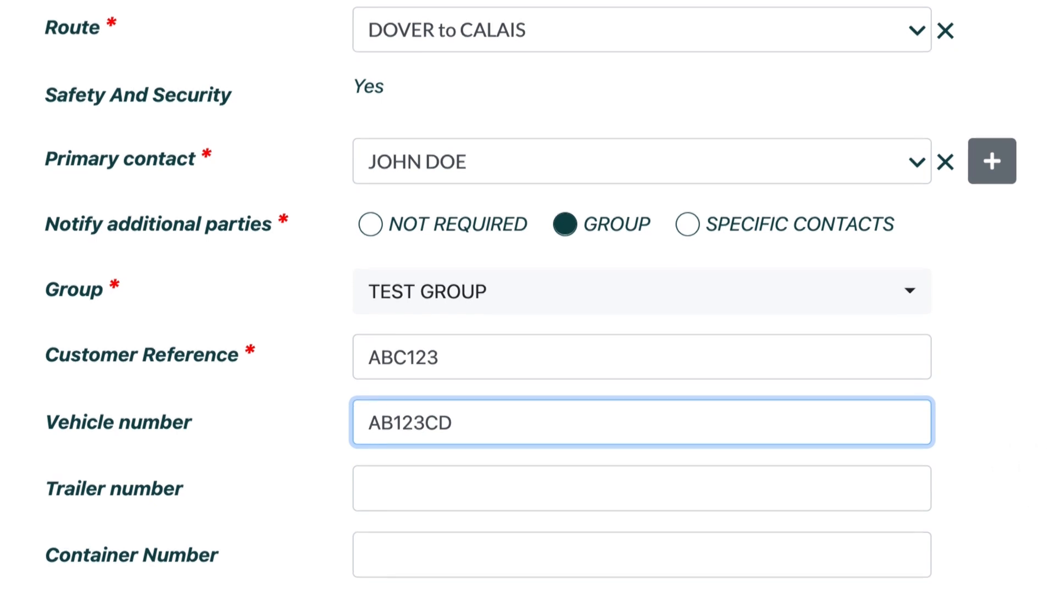
pyautogui.scroll(-3)
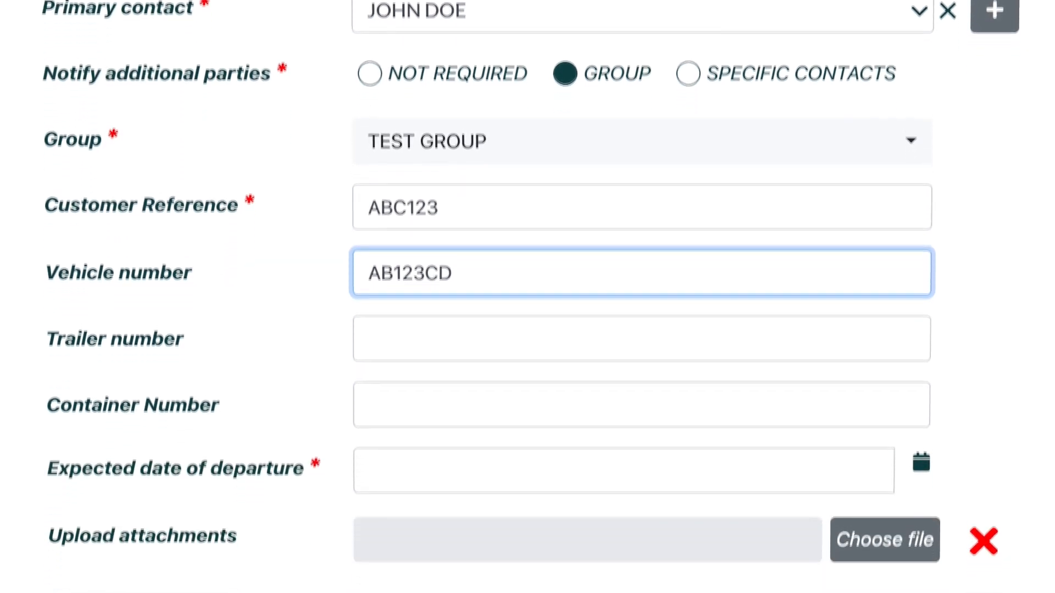
pyautogui.scroll(-3)
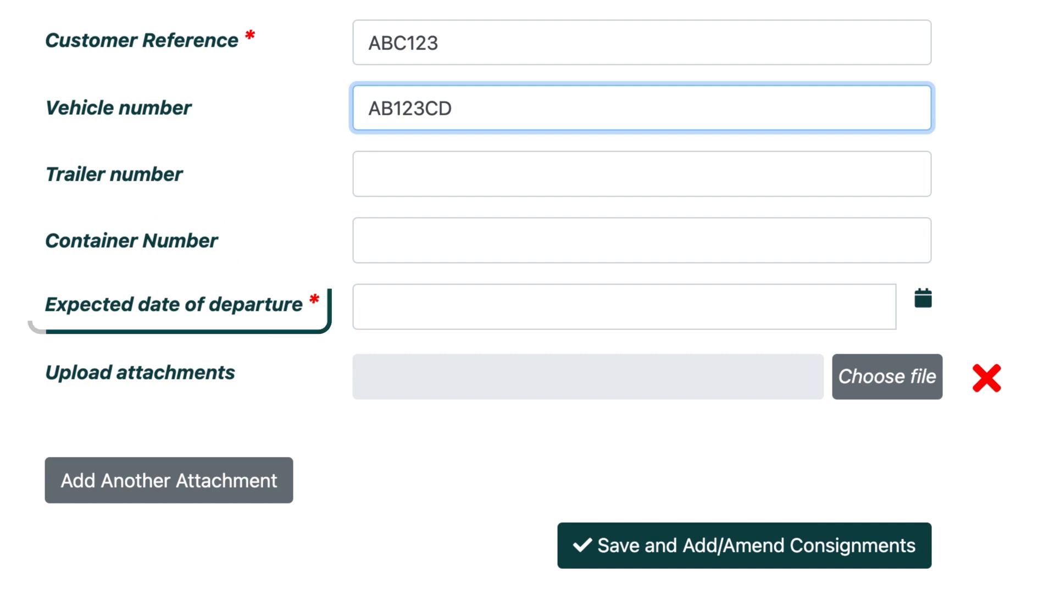
pyautogui.moveTo(606, 336)
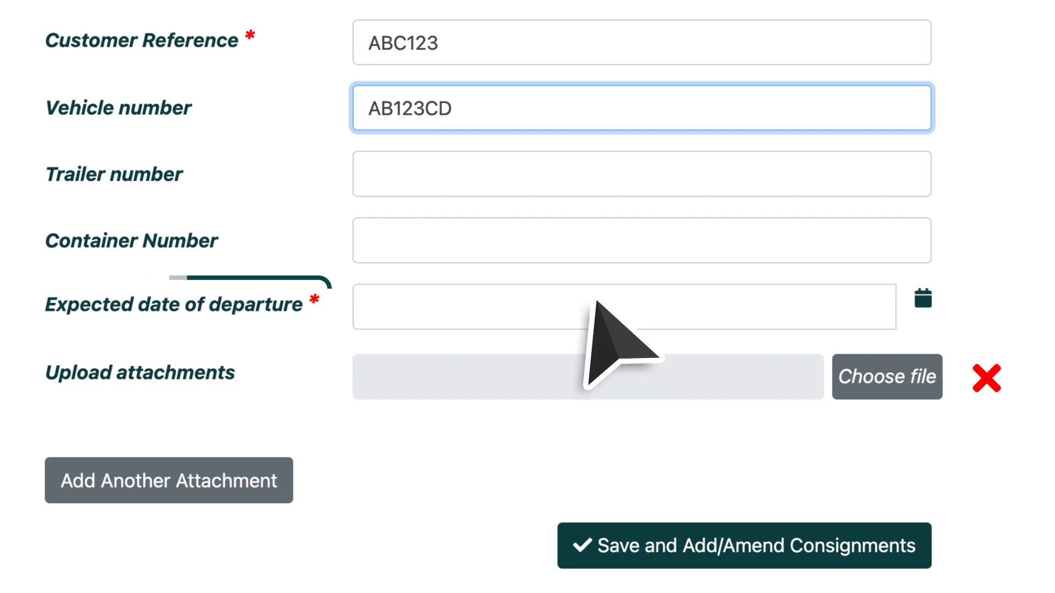
# - Set the expected date of departure to 06/12/2022 from the calendar
pyautogui.click(618, 307)
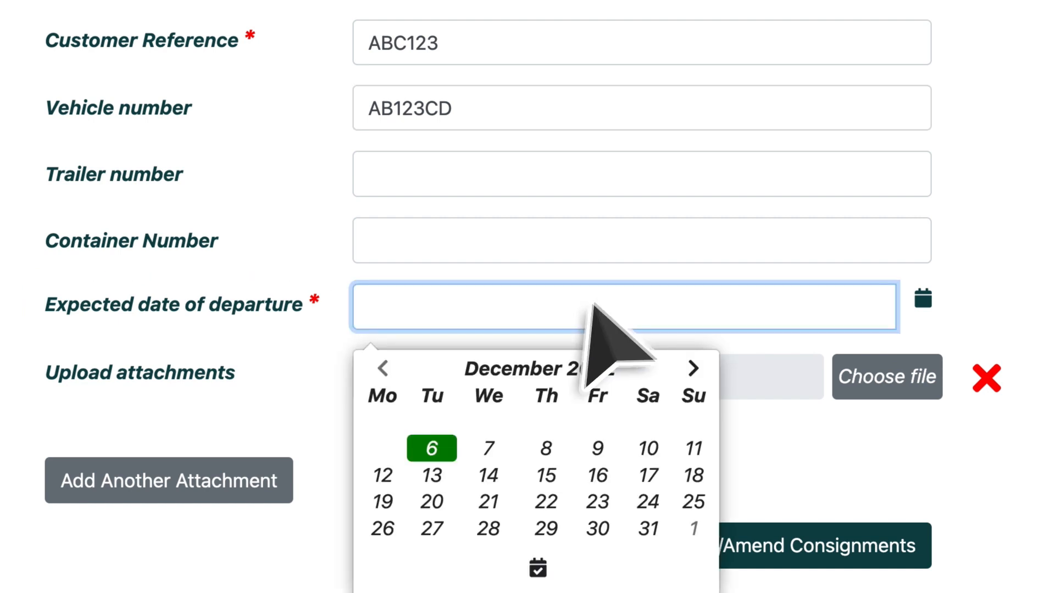
pyautogui.click(431, 448)
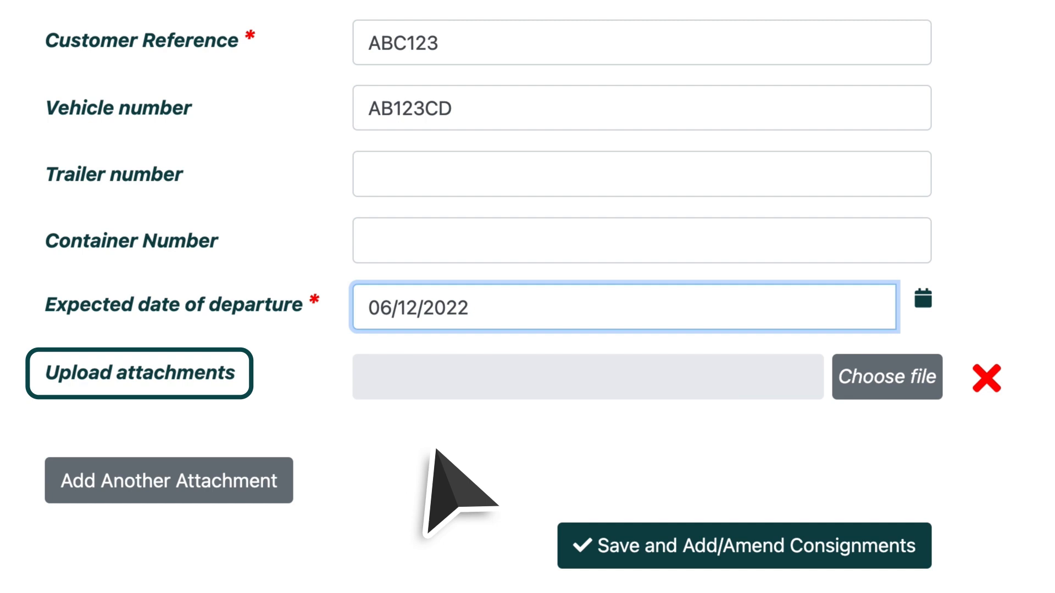
pyautogui.click(138, 373)
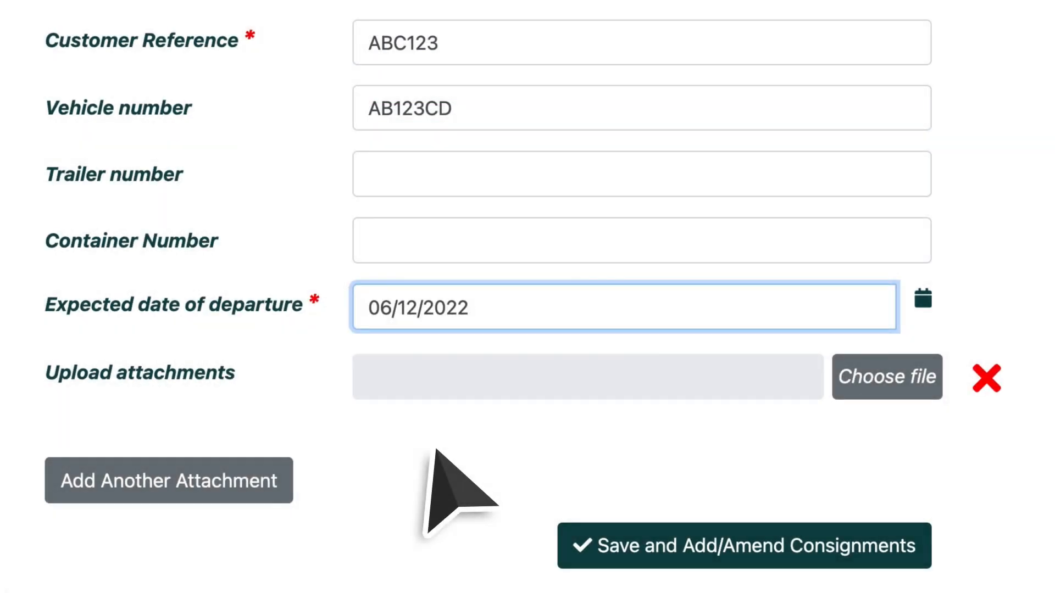
pyautogui.moveTo(740, 457)
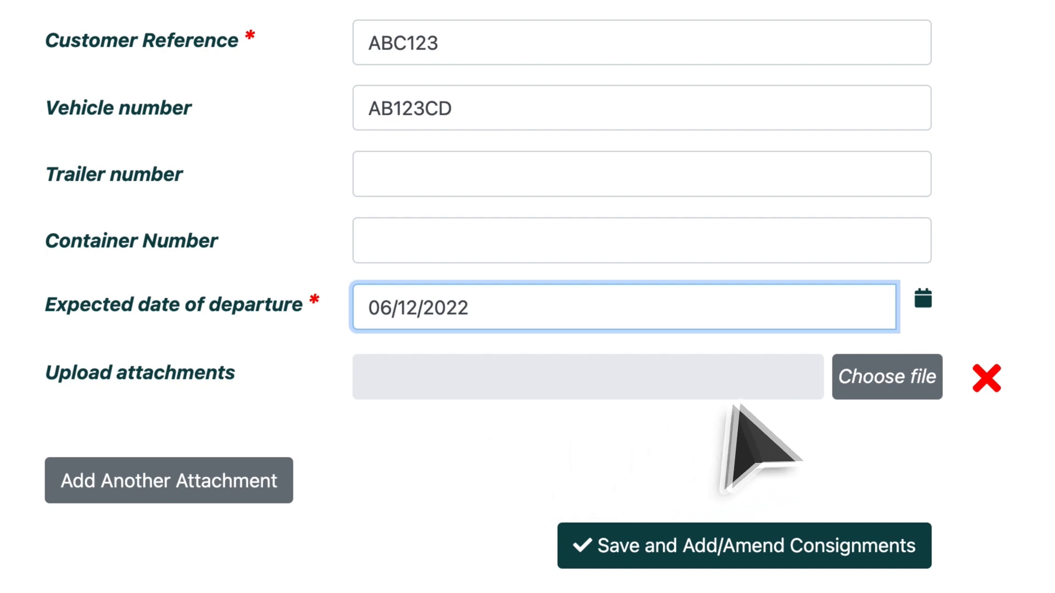
# - Attach Export Invoice.pdf to the consignment header from the File Manager
pyautogui.click(886, 376)
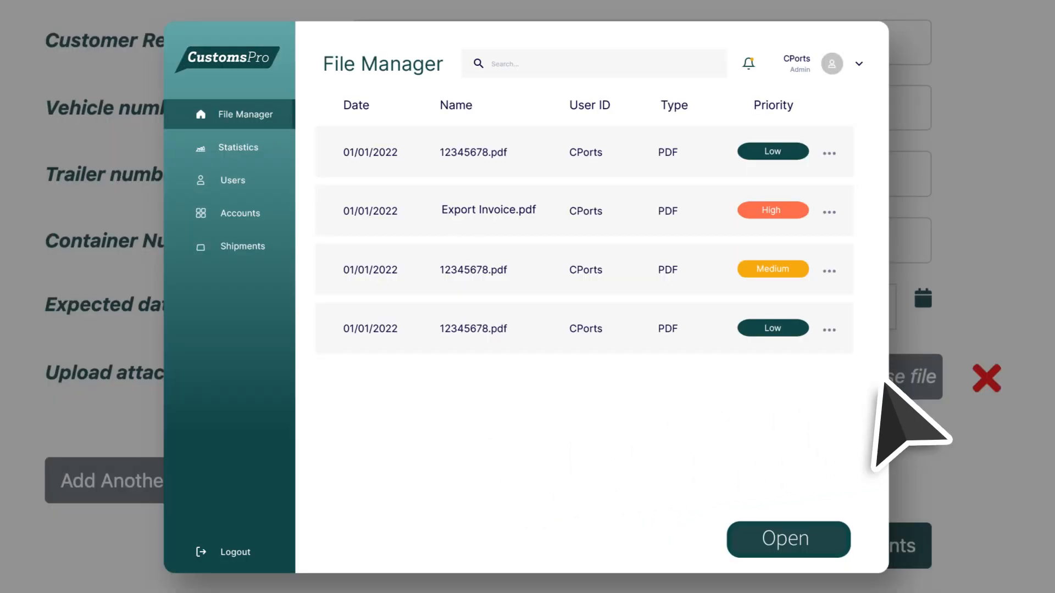
pyautogui.click(489, 209)
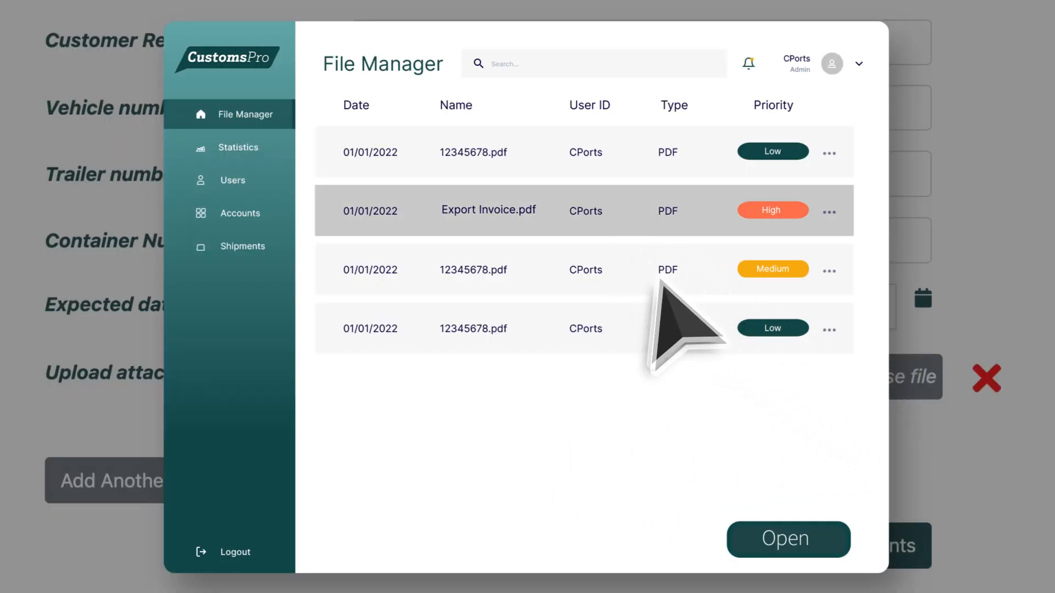
pyautogui.click(787, 539)
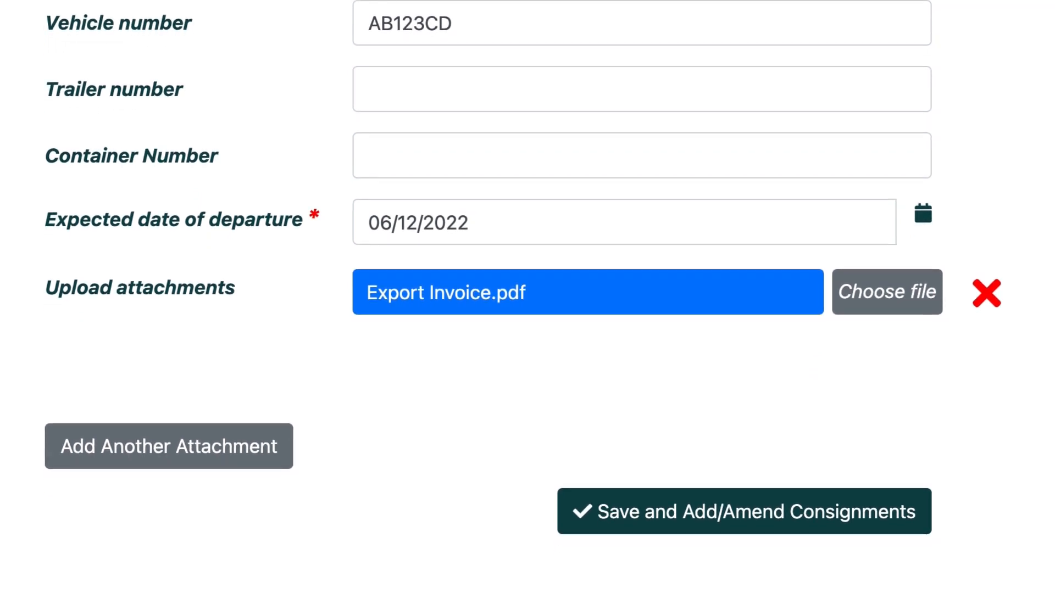
pyautogui.click(168, 446)
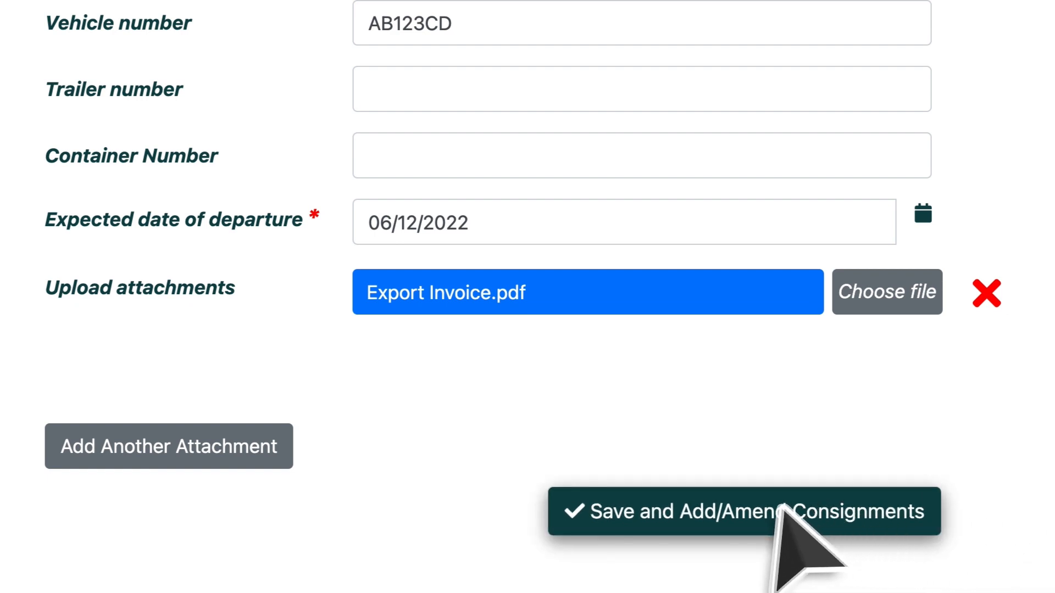
# - Save the header into consignment details, then look at and cancel the Add Company form
pyautogui.click(745, 511)
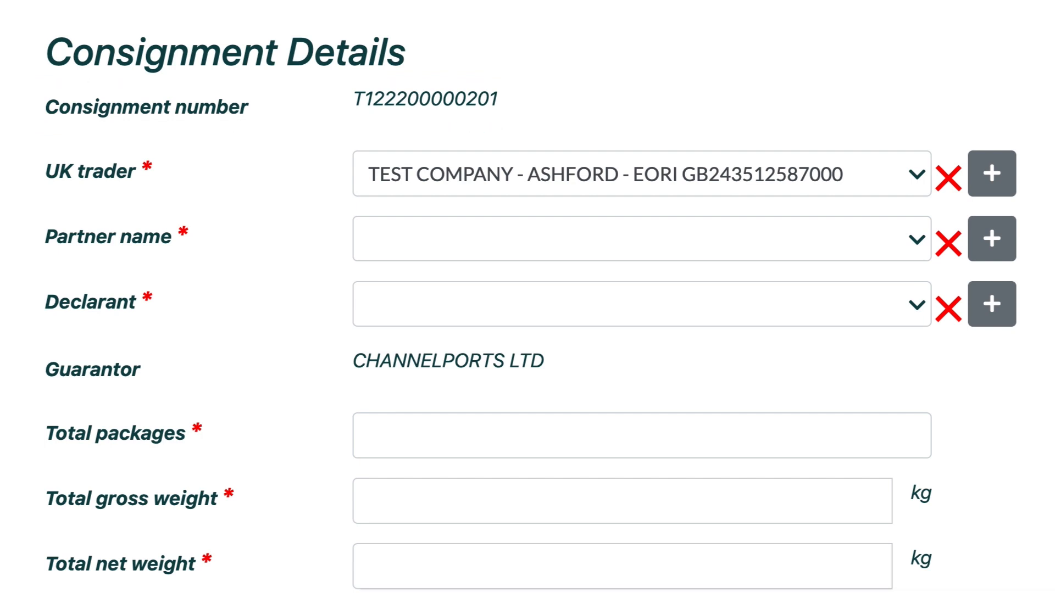
pyautogui.click(639, 174)
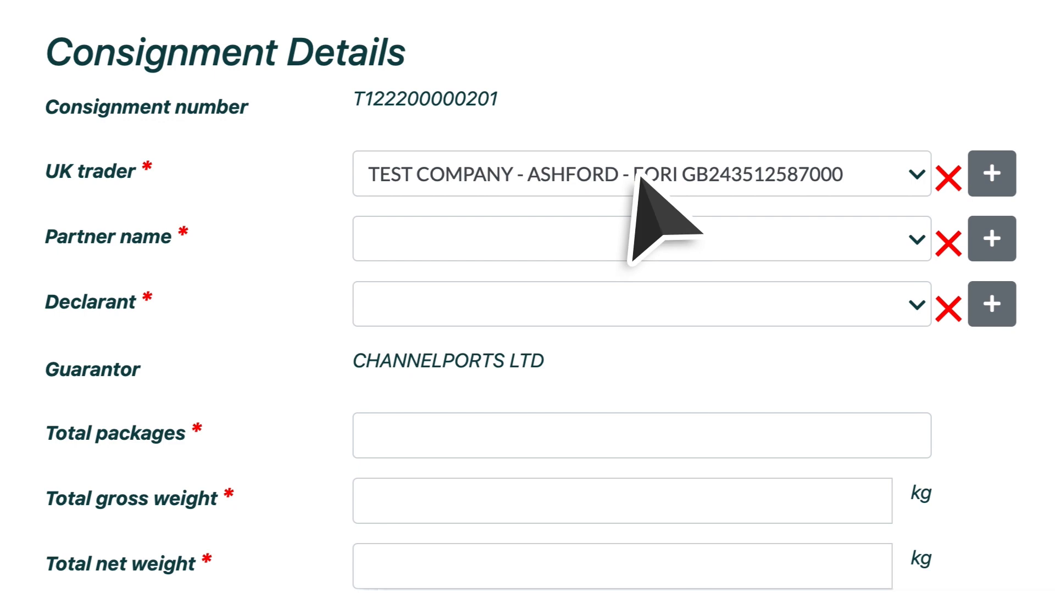
pyautogui.click(643, 173)
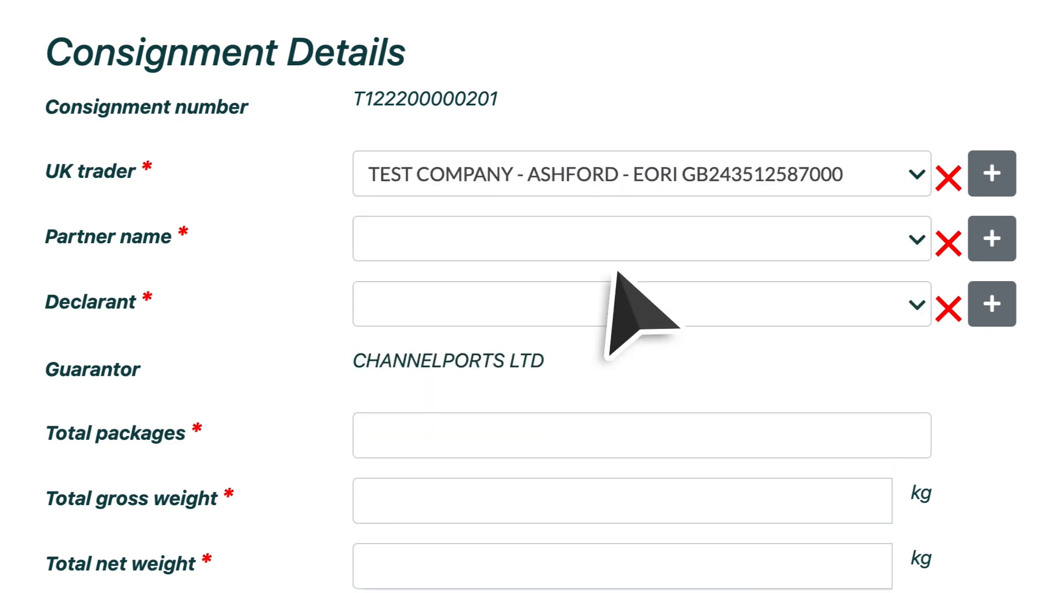
pyautogui.moveTo(640, 316)
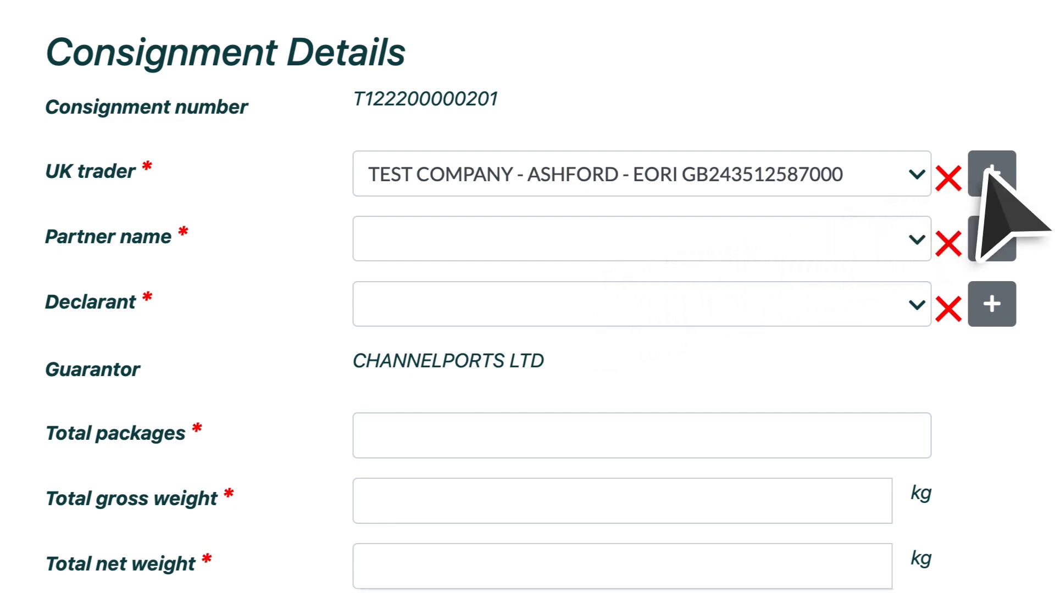
pyautogui.click(991, 174)
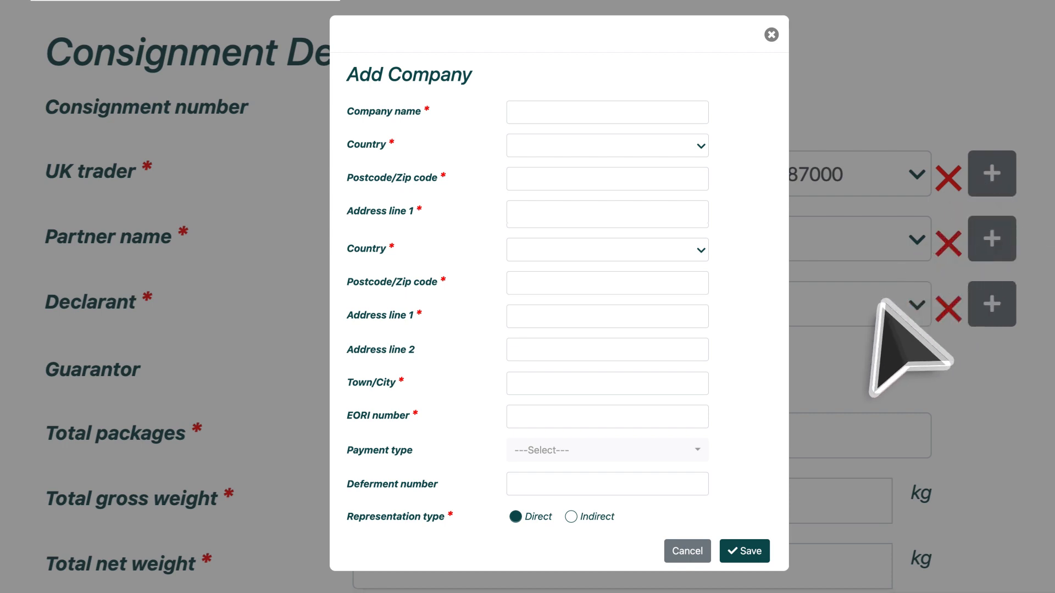
pyautogui.click(686, 551)
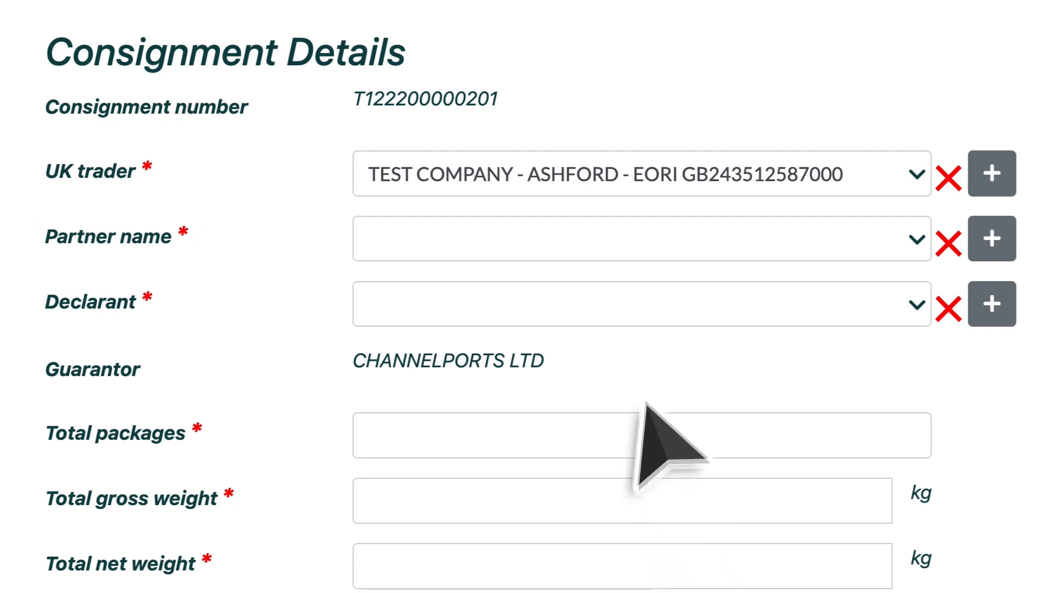
# - Set French TEST PARTNER as partner and CHANNELPORTS LTD as declarant
pyautogui.click(640, 239)
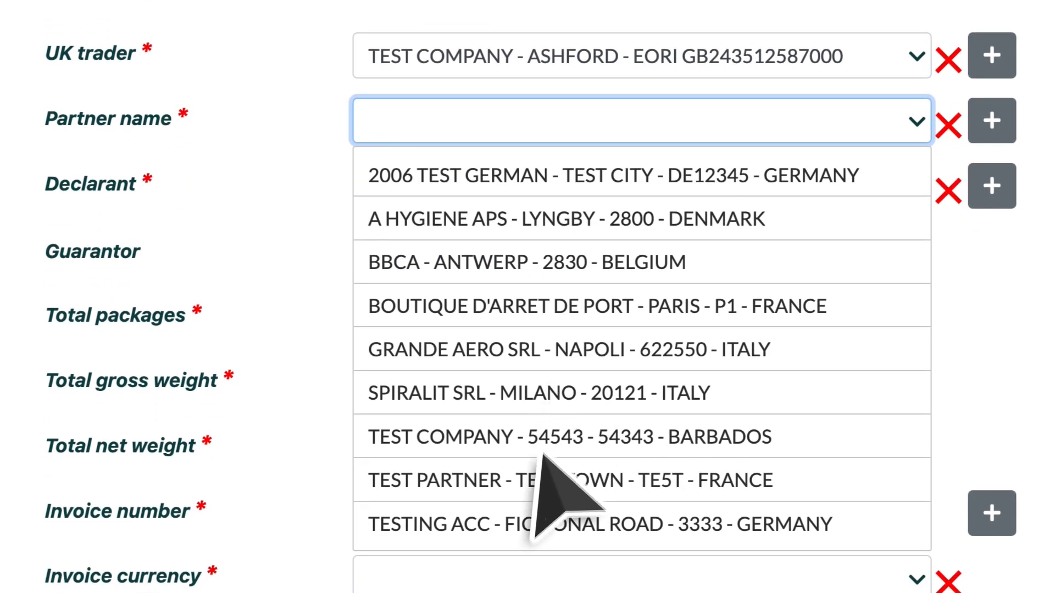
pyautogui.click(565, 480)
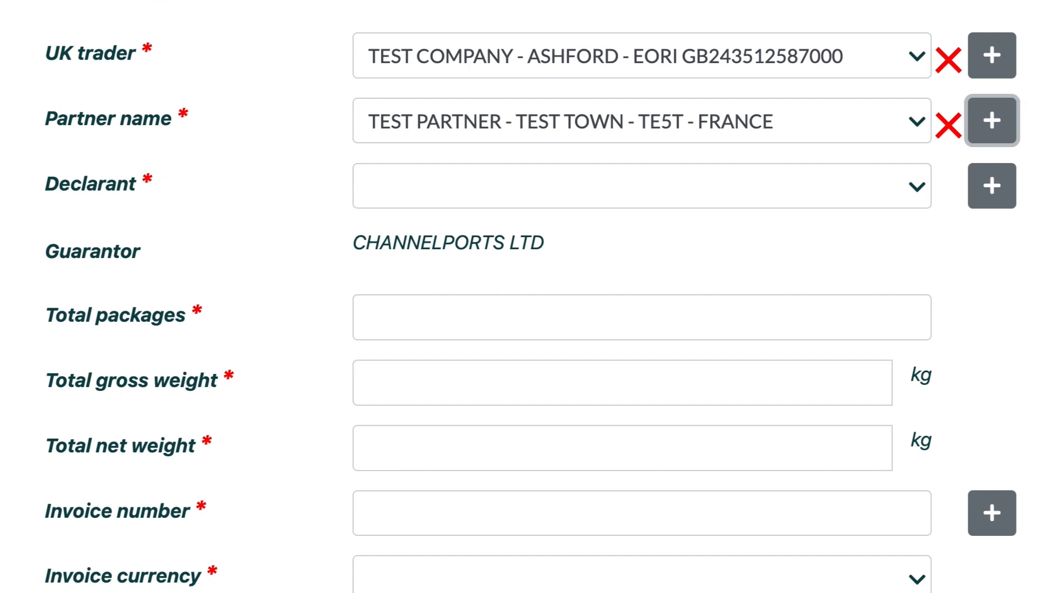
pyautogui.moveTo(579, 215)
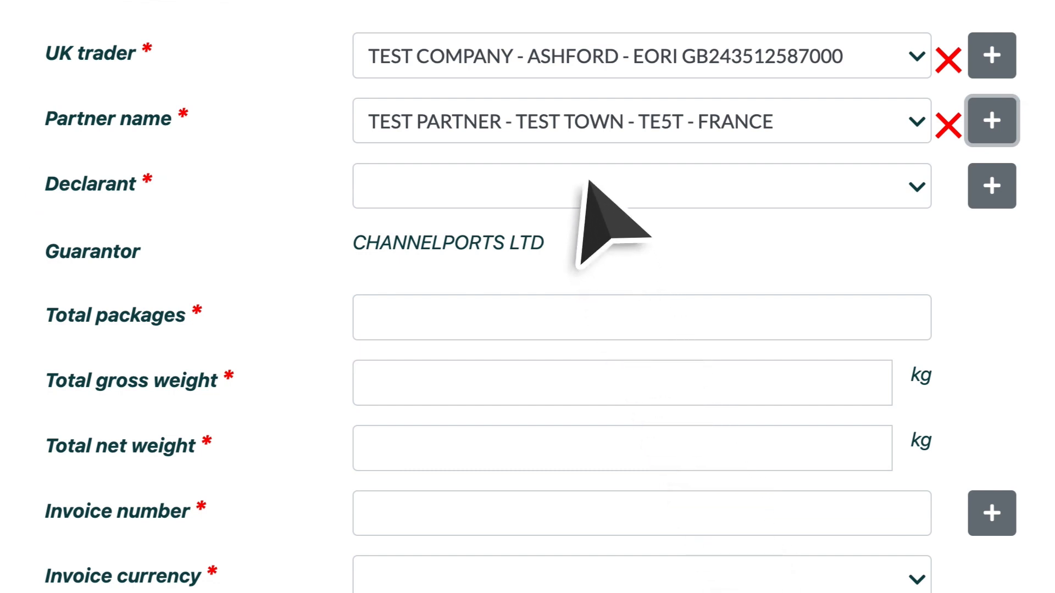
pyautogui.click(640, 186)
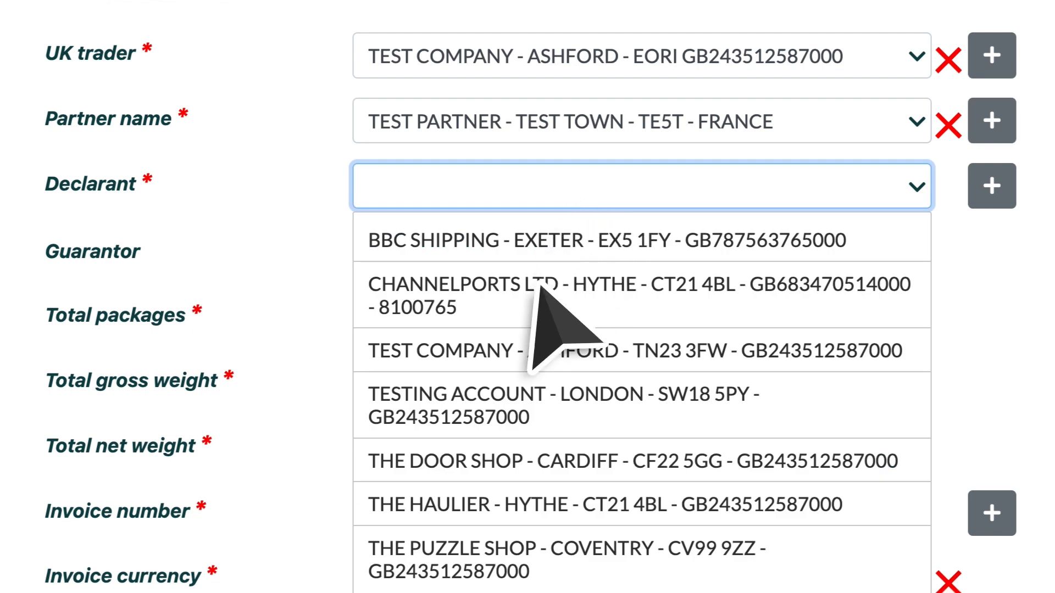
pyautogui.click(637, 295)
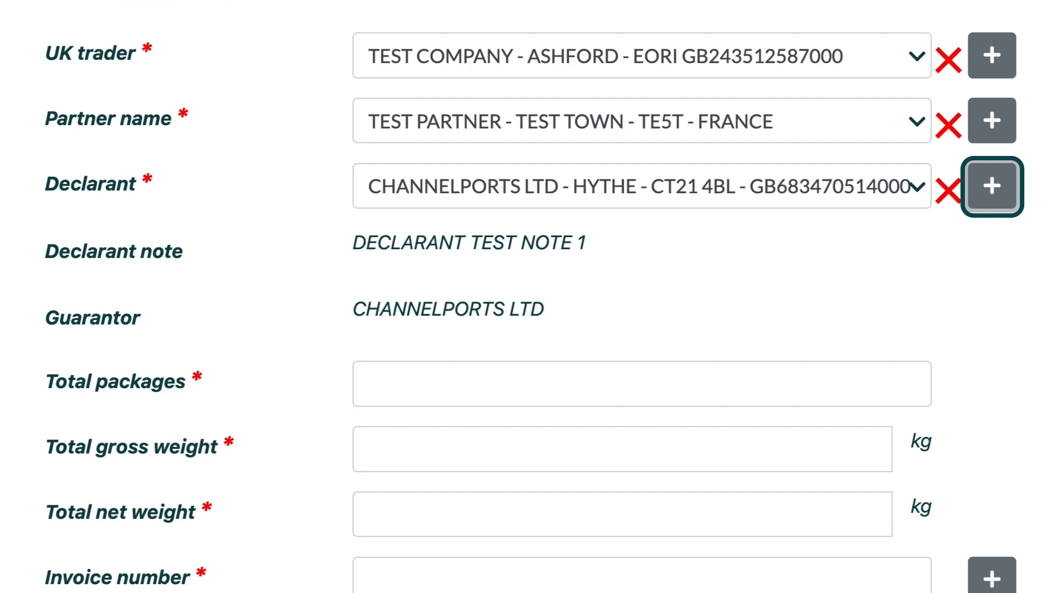
pyautogui.scroll(-3)
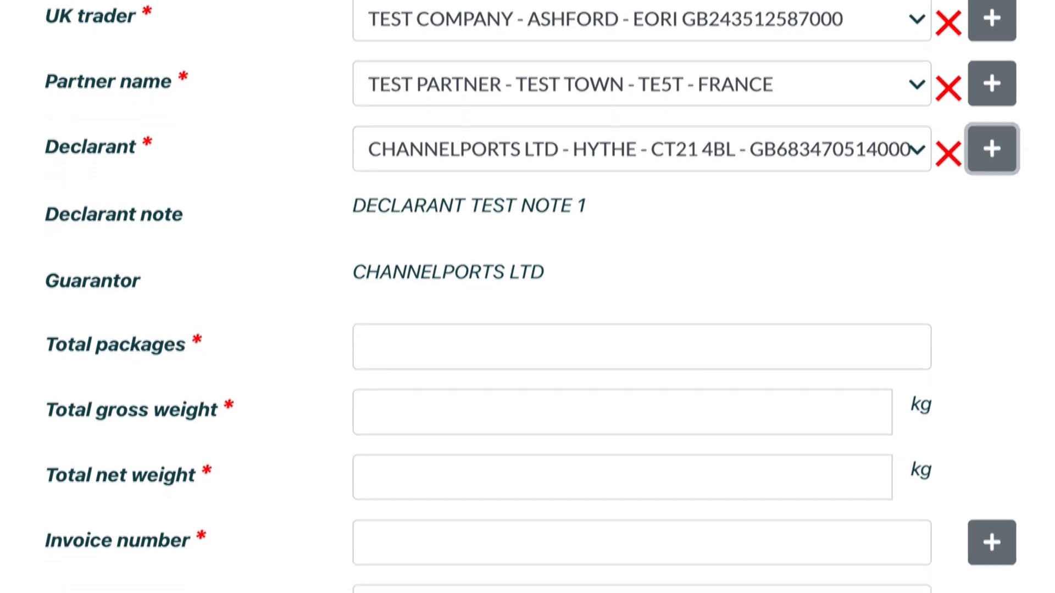
pyautogui.scroll(-3)
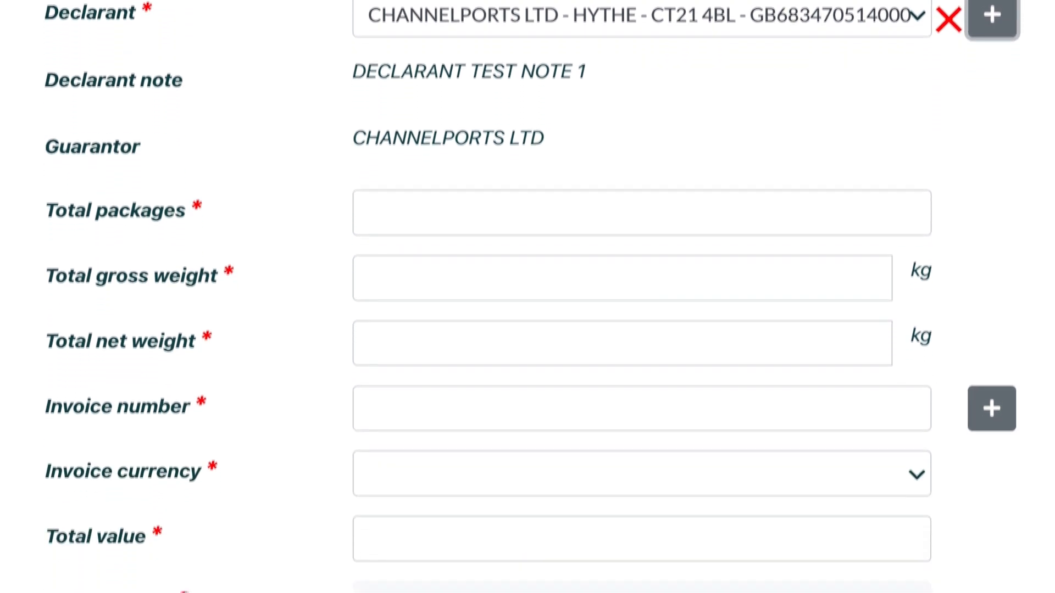
pyautogui.scroll(-3)
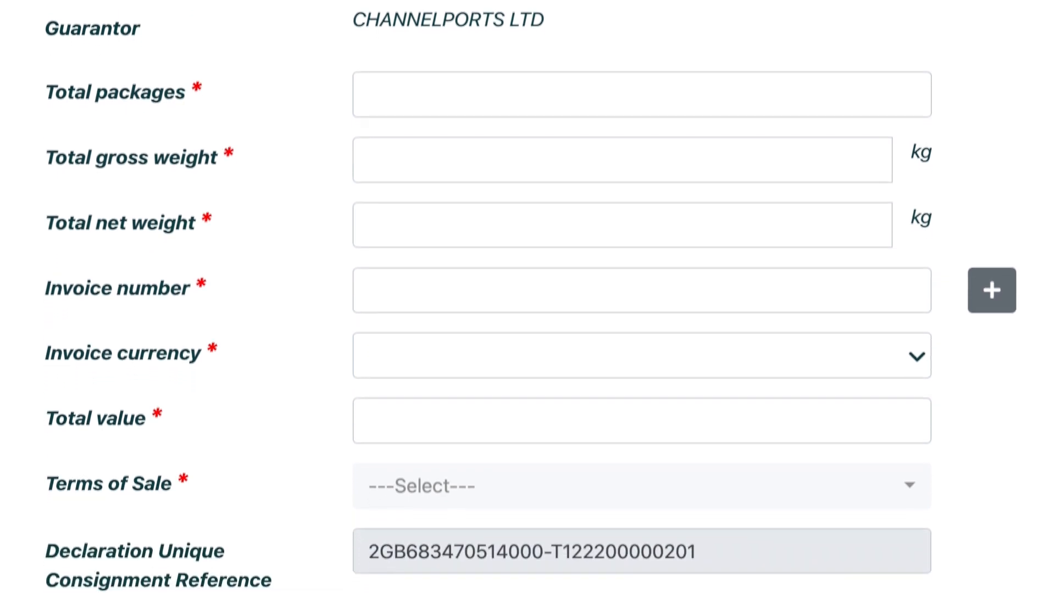
# - Enter invoice number EX5555222, GBP currency and total value 12750.00 for the consignment
pyautogui.write('50')
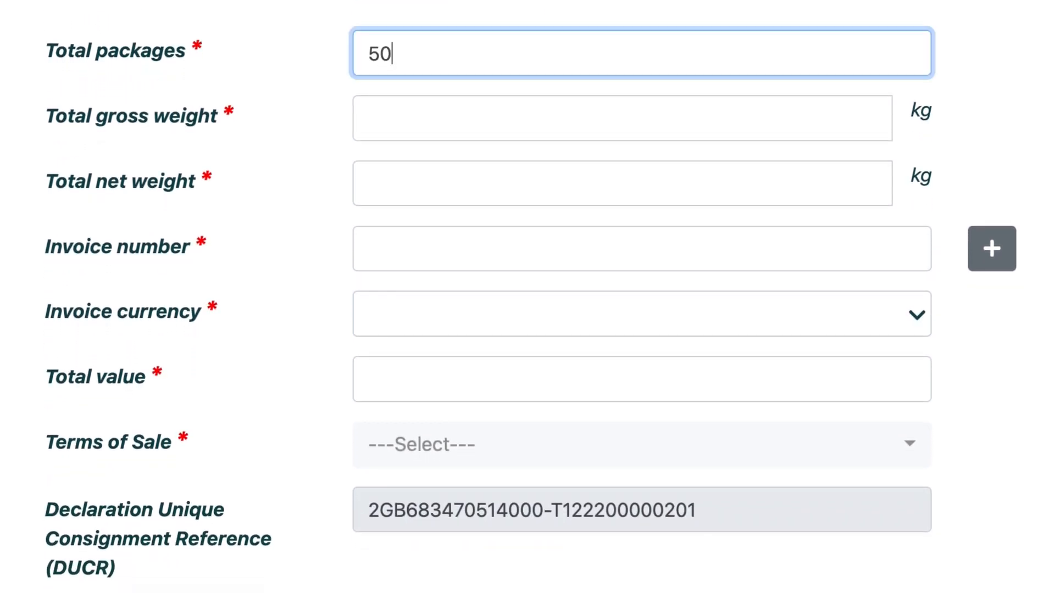
pyautogui.write('EX')
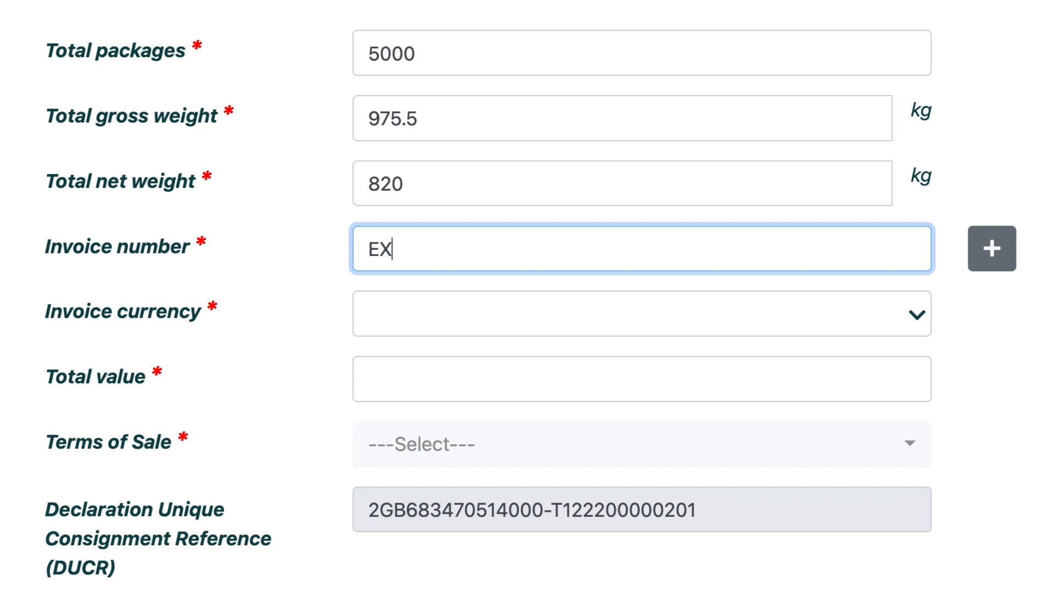
pyautogui.click(639, 314)
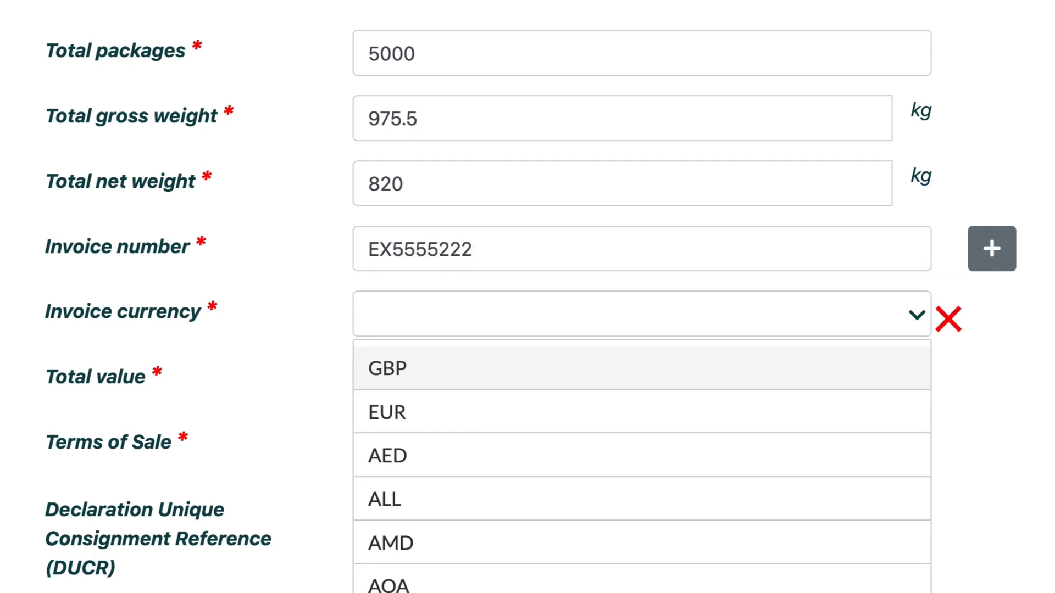
pyautogui.click(386, 367)
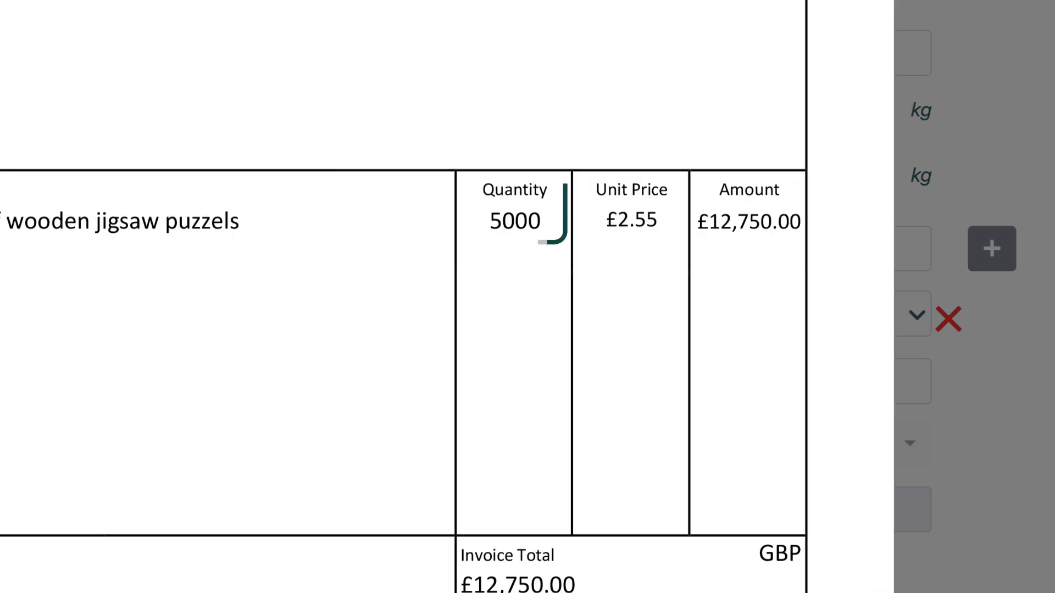
pyautogui.click(513, 221)
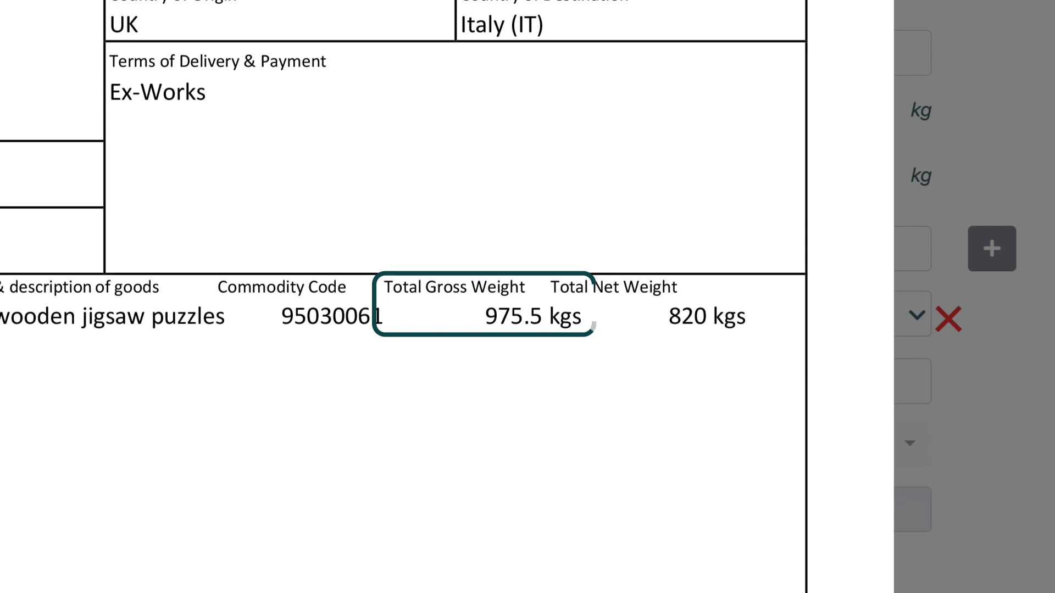
pyautogui.click(612, 316)
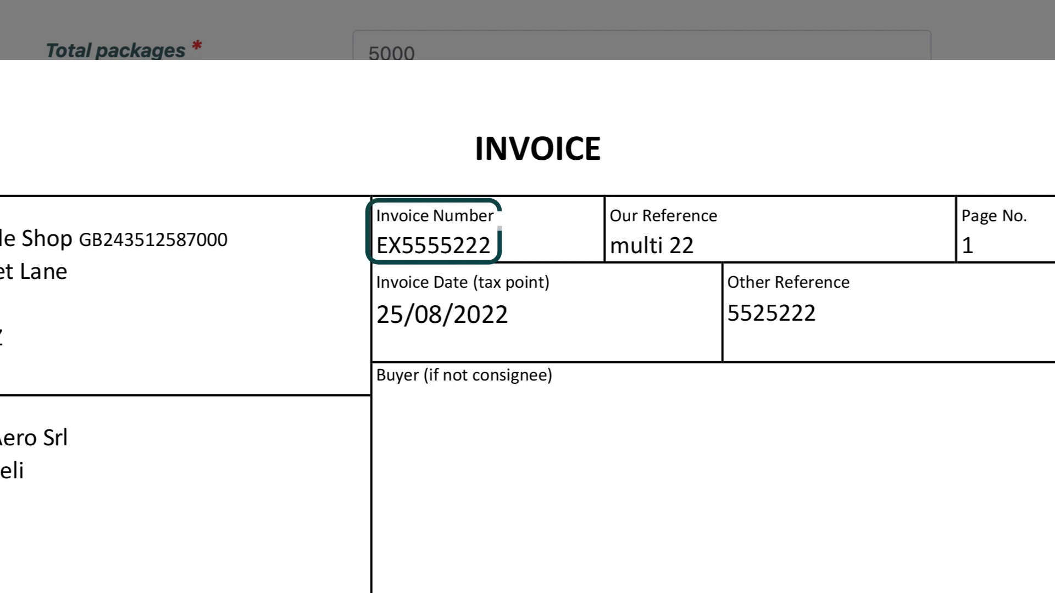
pyautogui.scroll(-3)
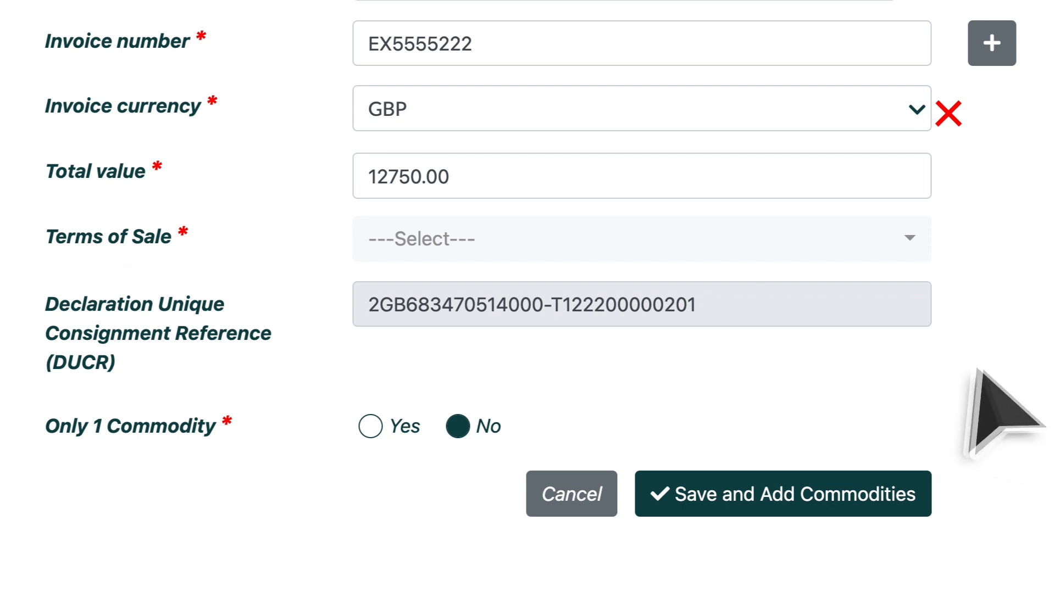
# - Choose EXW - EX WORKS as the Terms of Sale and mark Only 1 Commodity as Yes
pyautogui.click(639, 238)
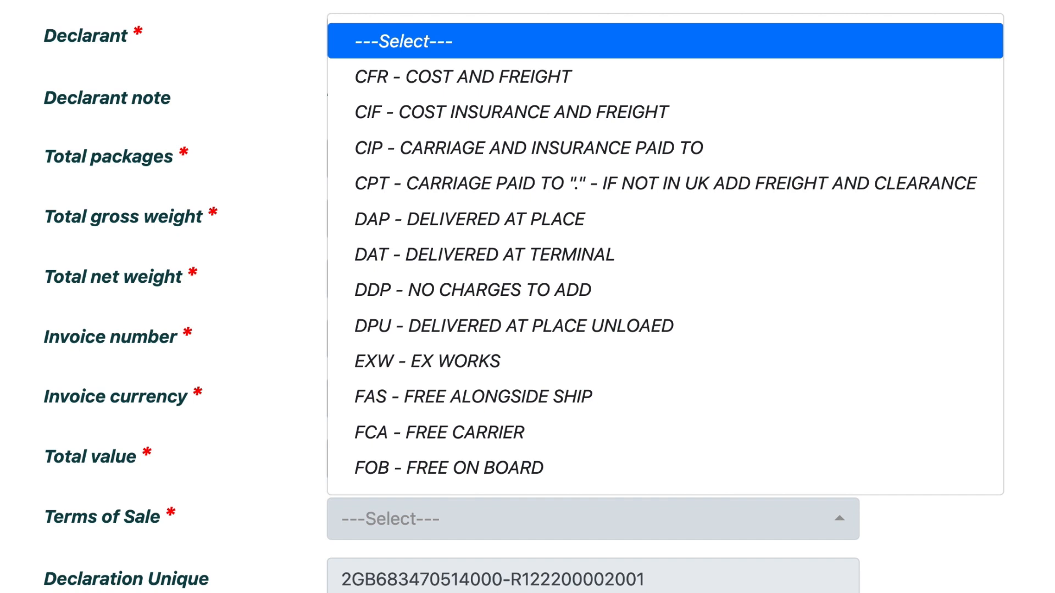
pyautogui.moveTo(700, 431)
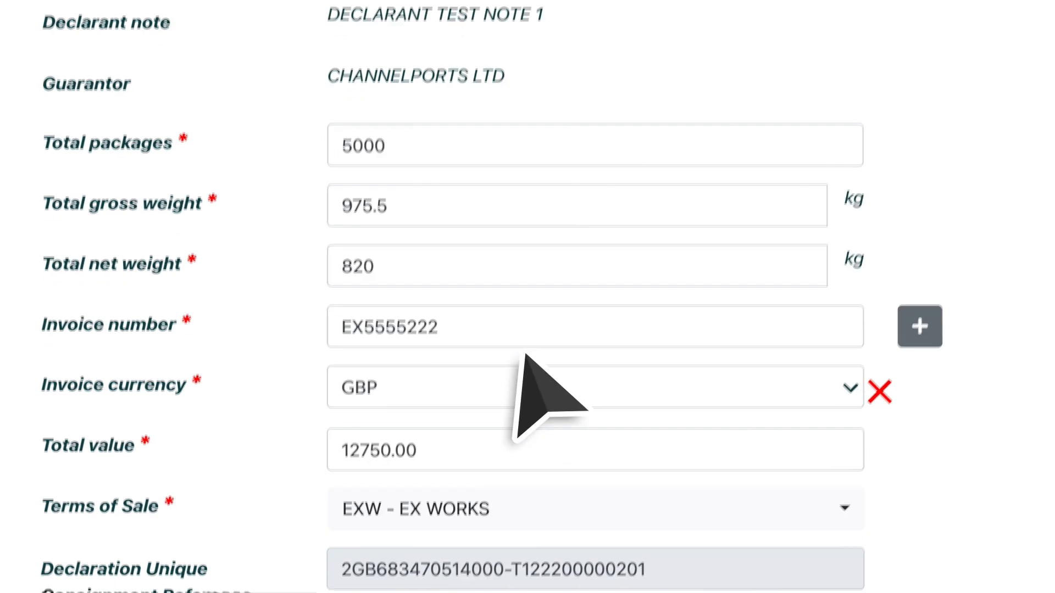
pyautogui.scroll(-3)
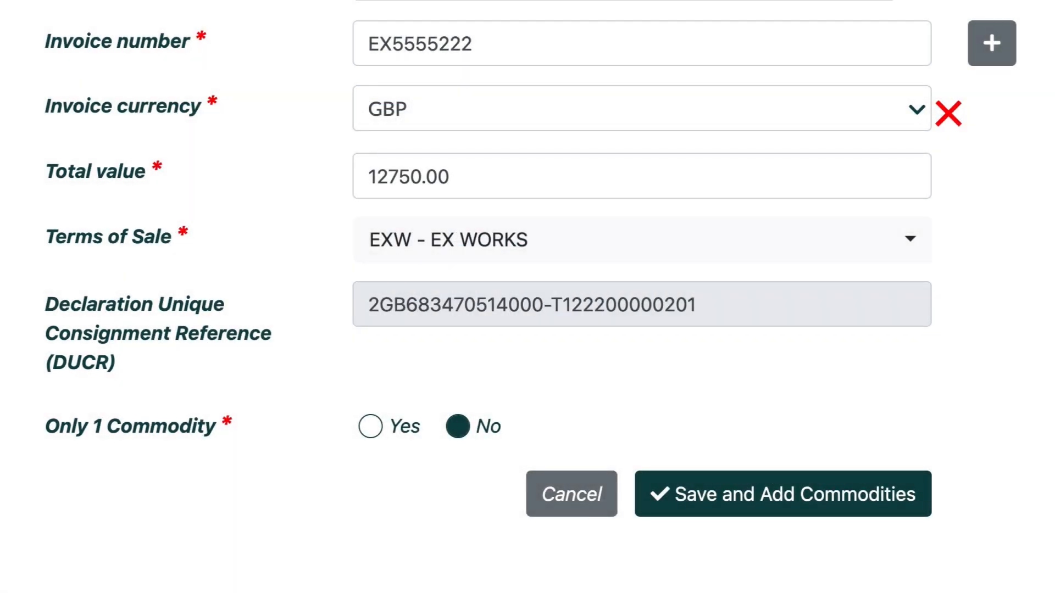
pyautogui.moveTo(457, 428)
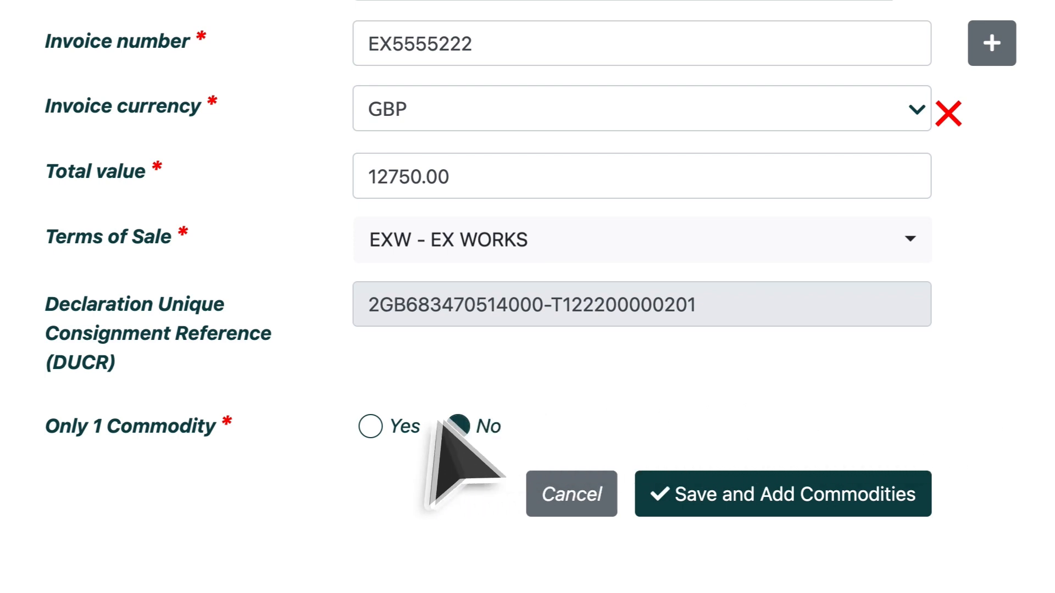
pyautogui.click(370, 426)
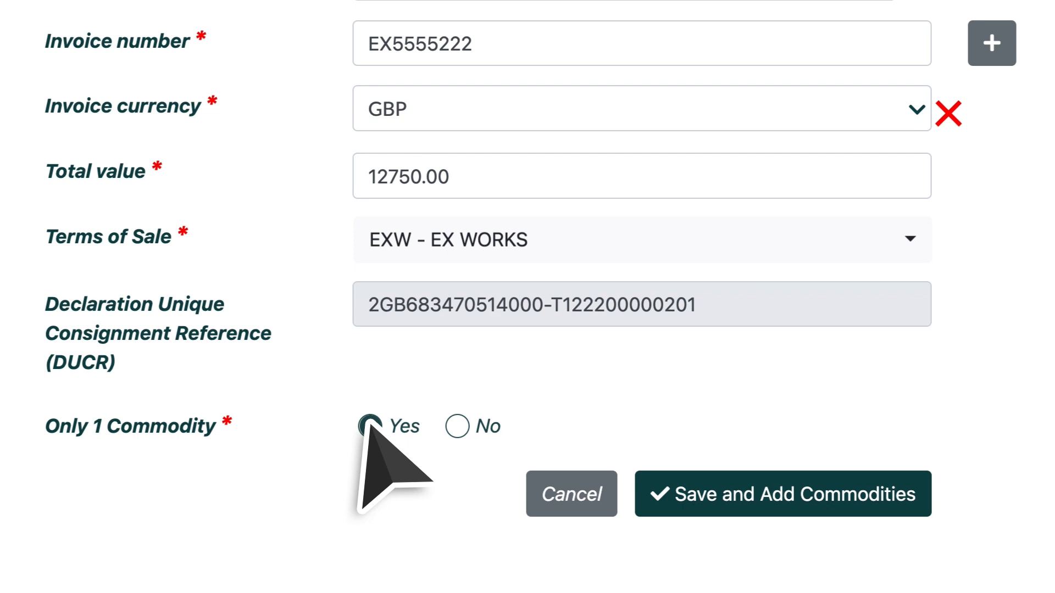
# - Confirm Only 1 Commodity, save via Save and Add Commodities, and start a new product
pyautogui.click(370, 427)
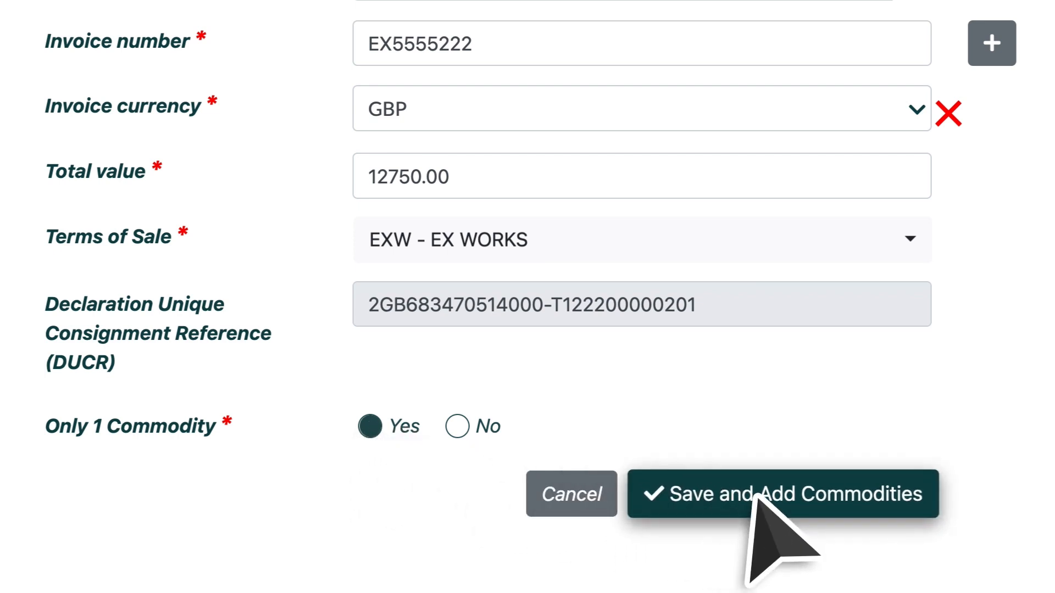
pyautogui.click(782, 493)
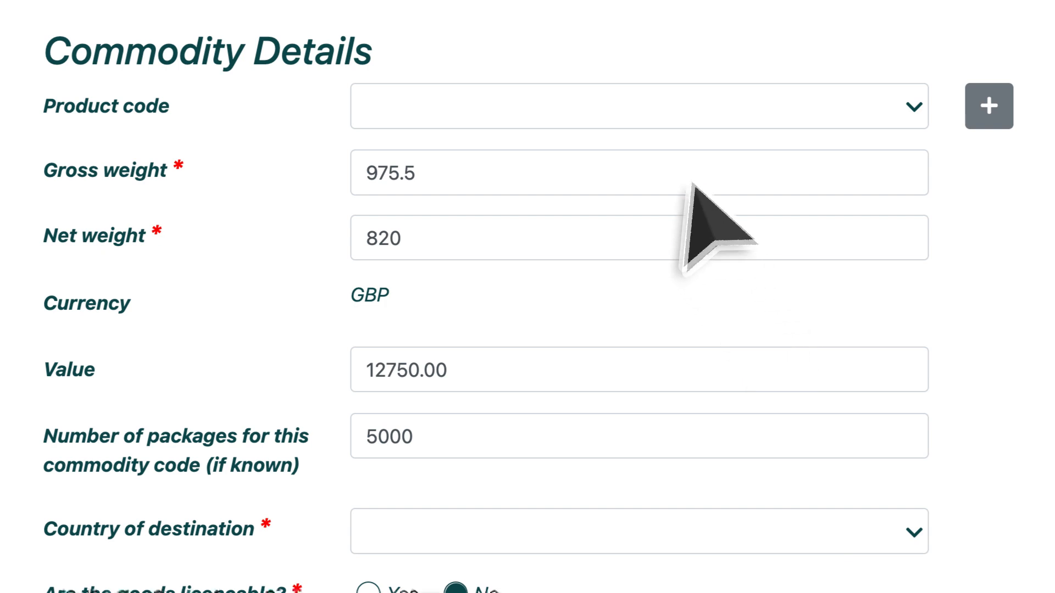
pyautogui.click(640, 105)
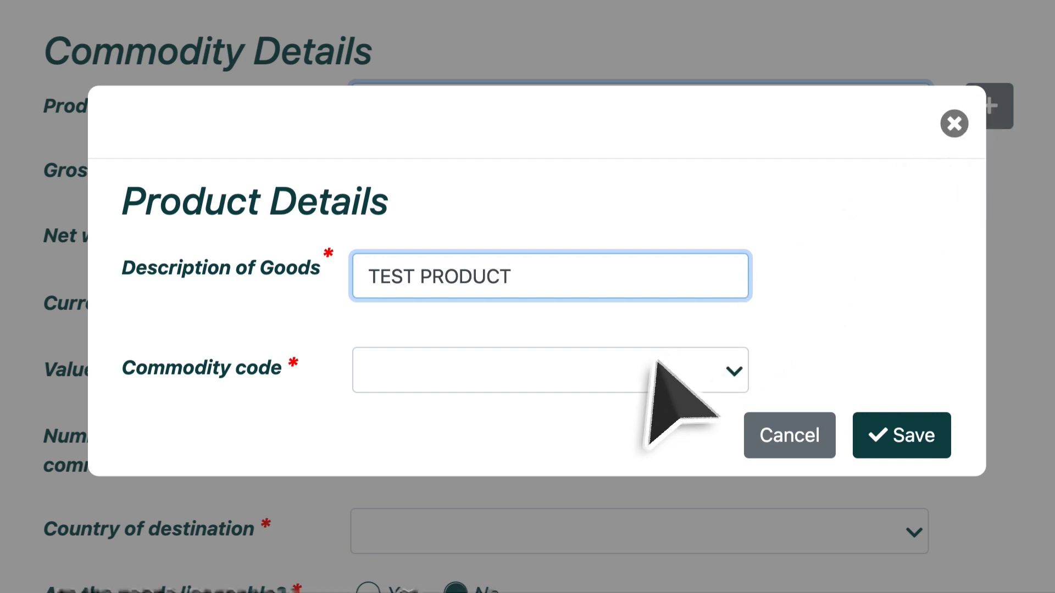
# - Give TEST PRODUCT commodity code 11063090 - 60 and save it as the commodity's product
pyautogui.click(550, 369)
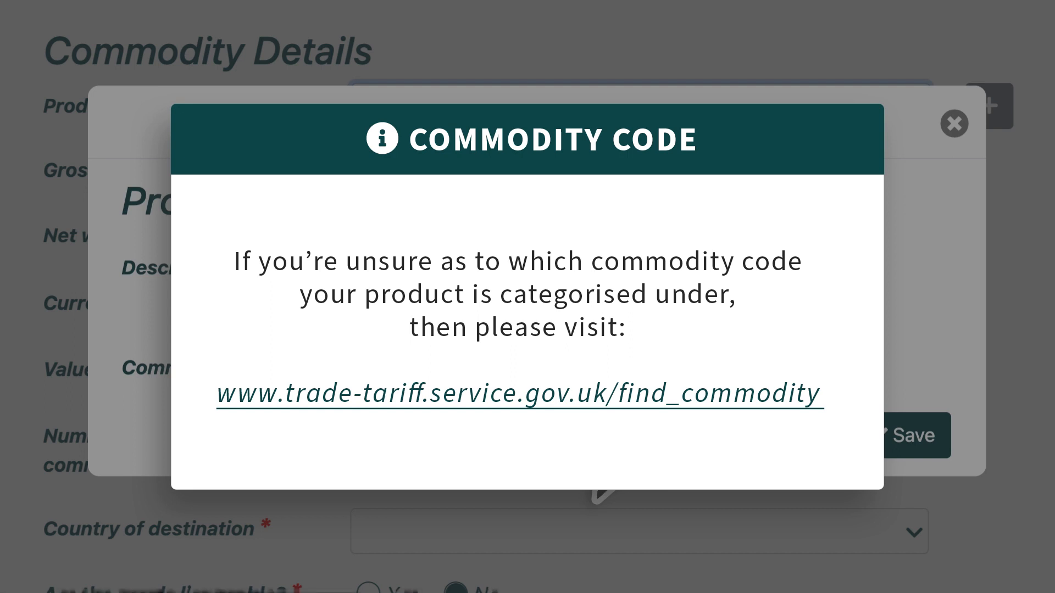
pyautogui.click(954, 123)
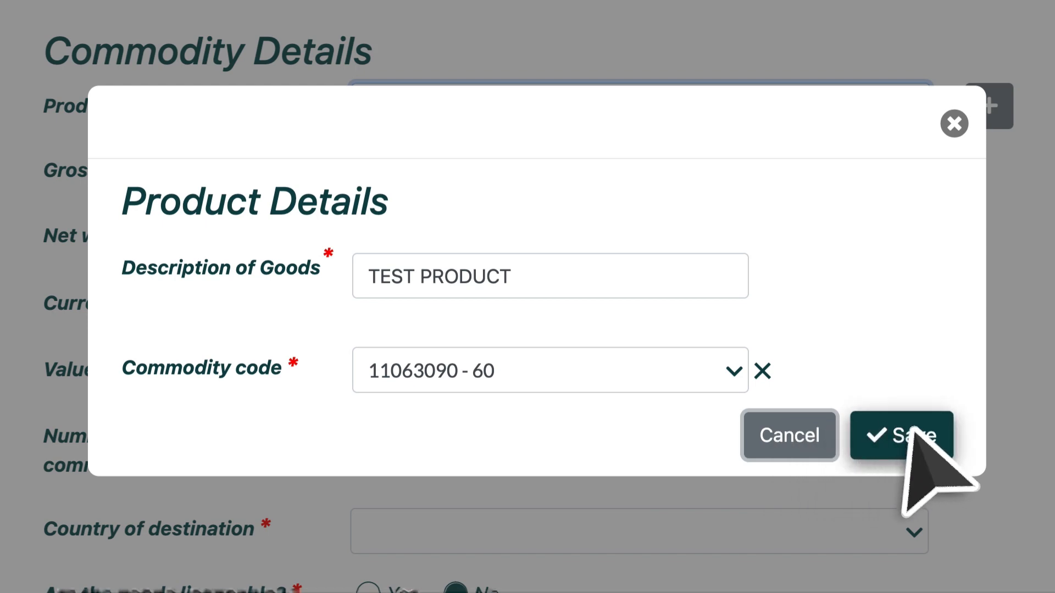
pyautogui.click(901, 436)
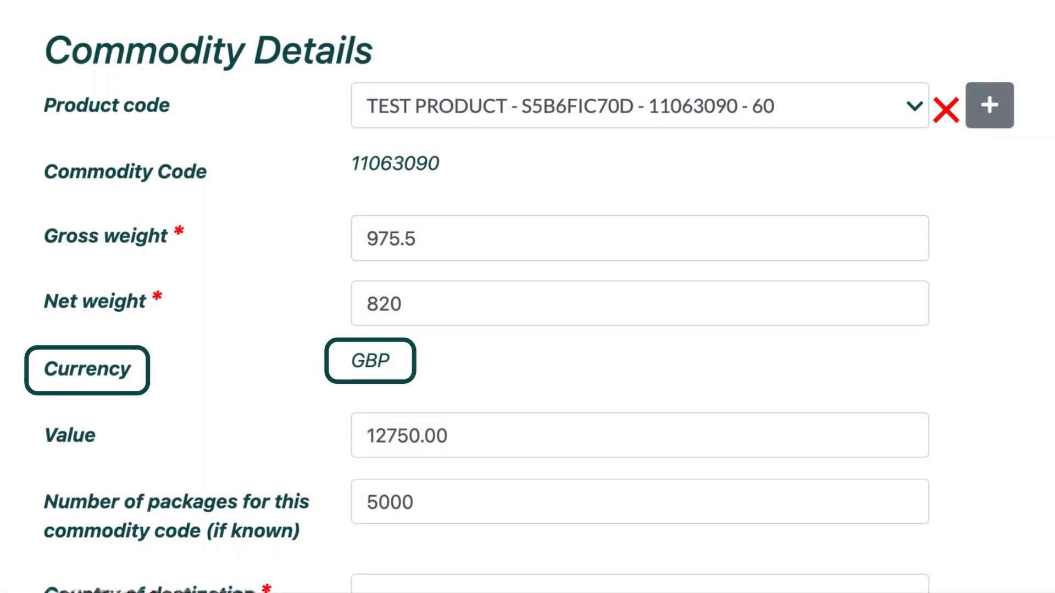
pyautogui.click(639, 436)
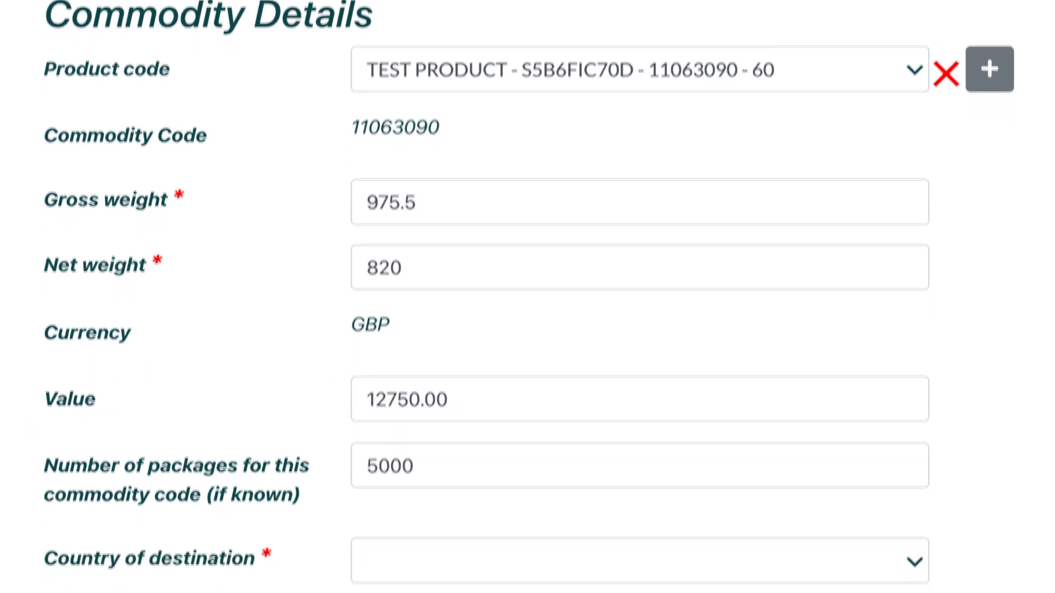
pyautogui.scroll(-3)
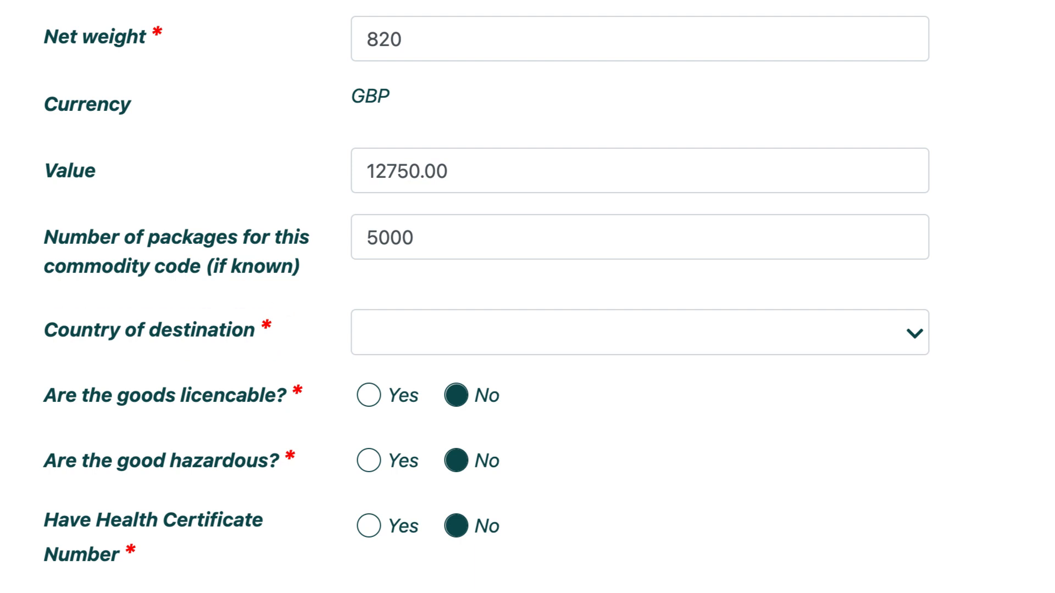
pyautogui.moveTo(915, 464)
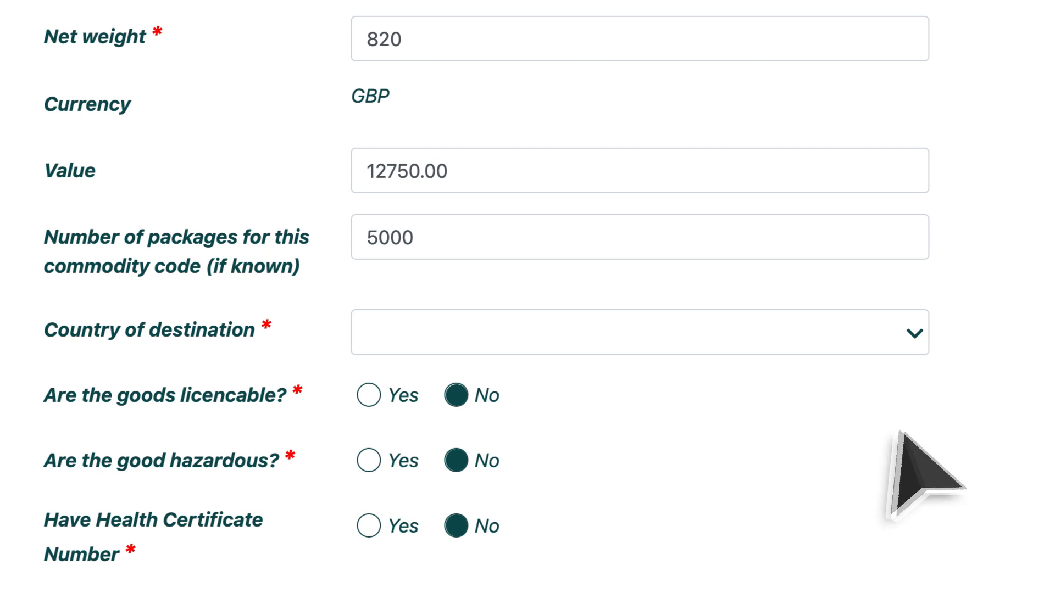
# - Set Country of destination to FR - FRANCE, leaving the Preference question at No
pyautogui.click(640, 332)
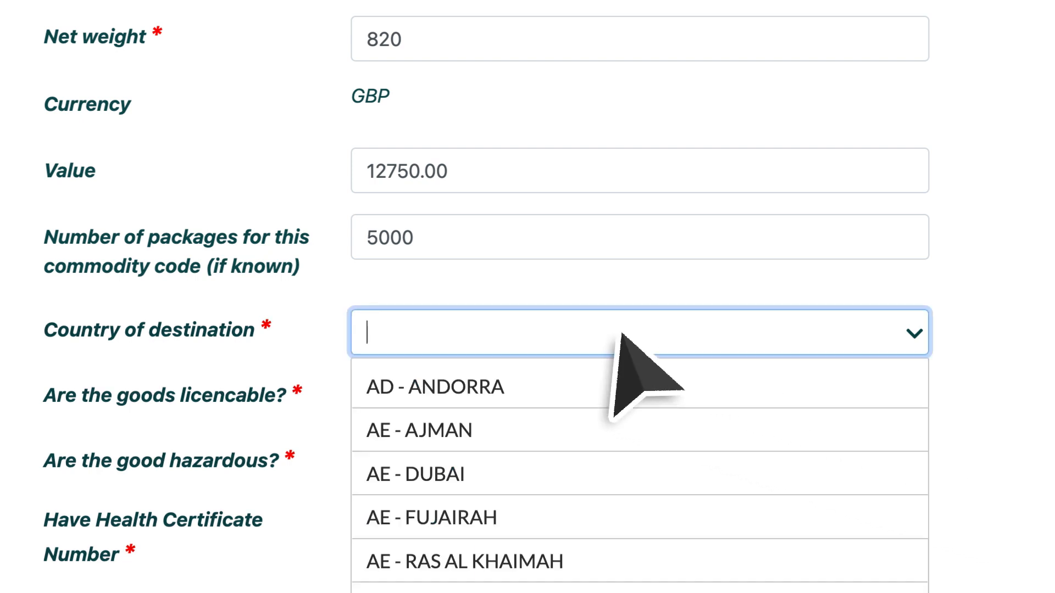
pyautogui.write('FR')
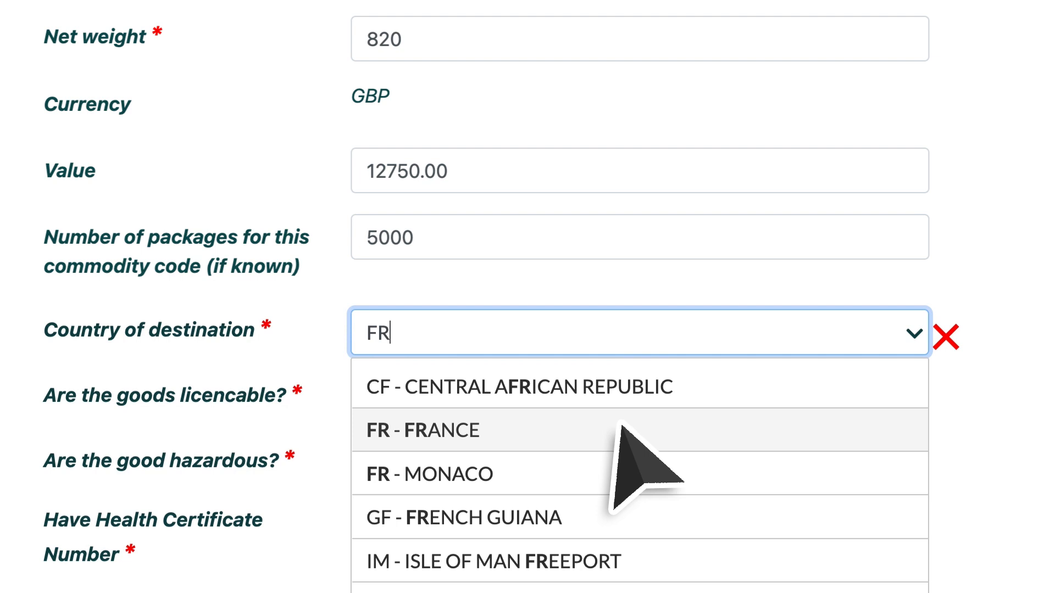
pyautogui.click(423, 430)
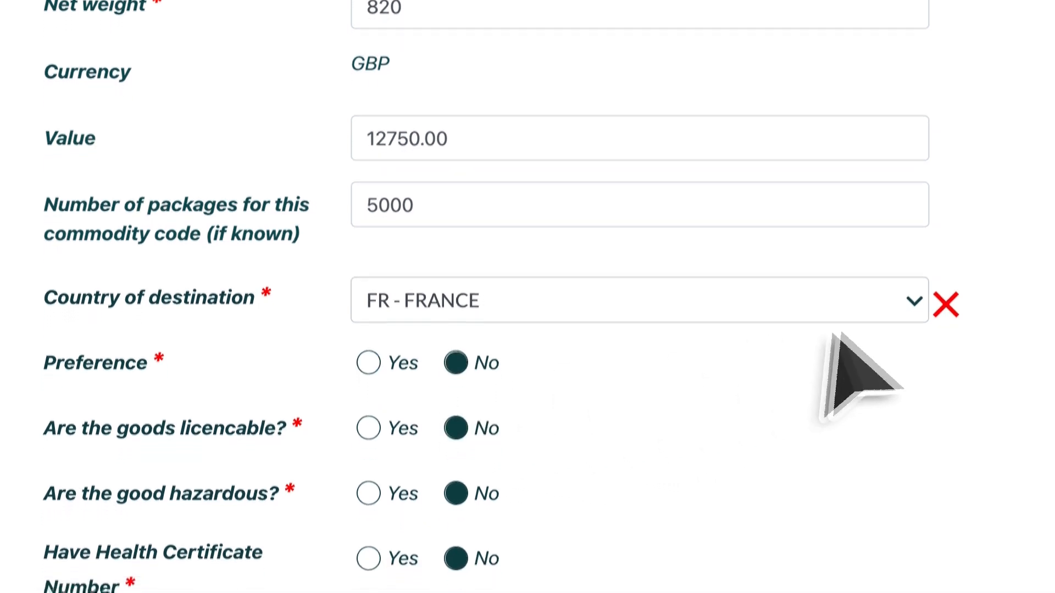
pyautogui.scroll(-3)
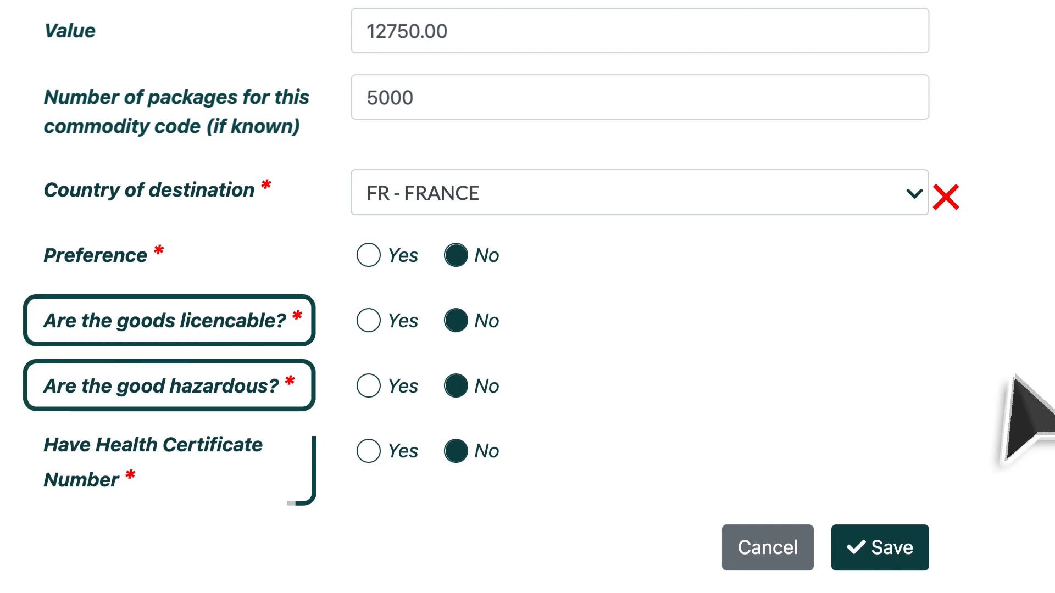
# - Save the commodity and transmit so the consignment lists as Ready to Transmit
pyautogui.click(879, 547)
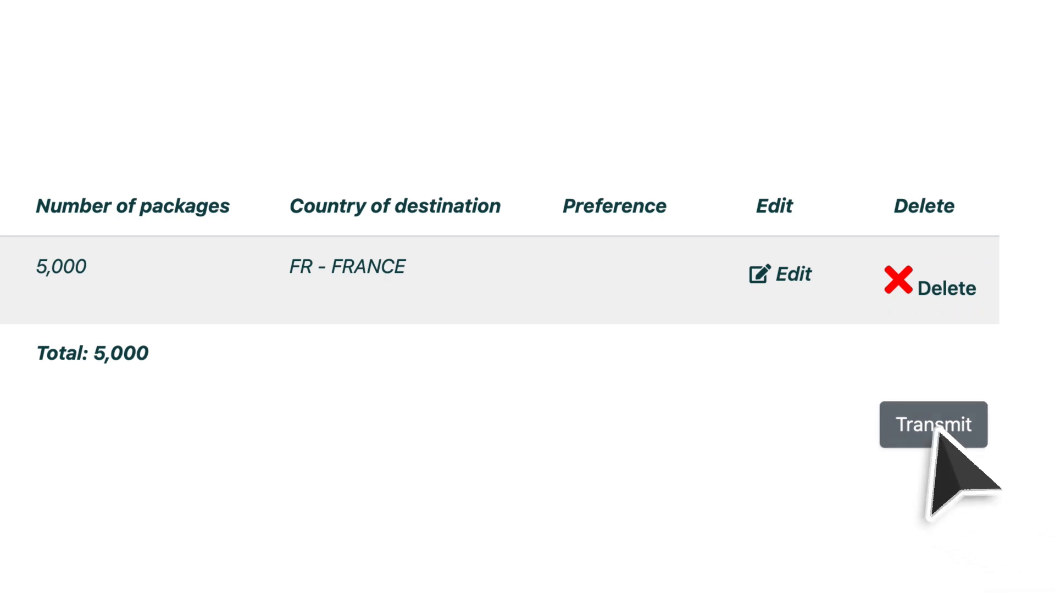
pyautogui.click(933, 424)
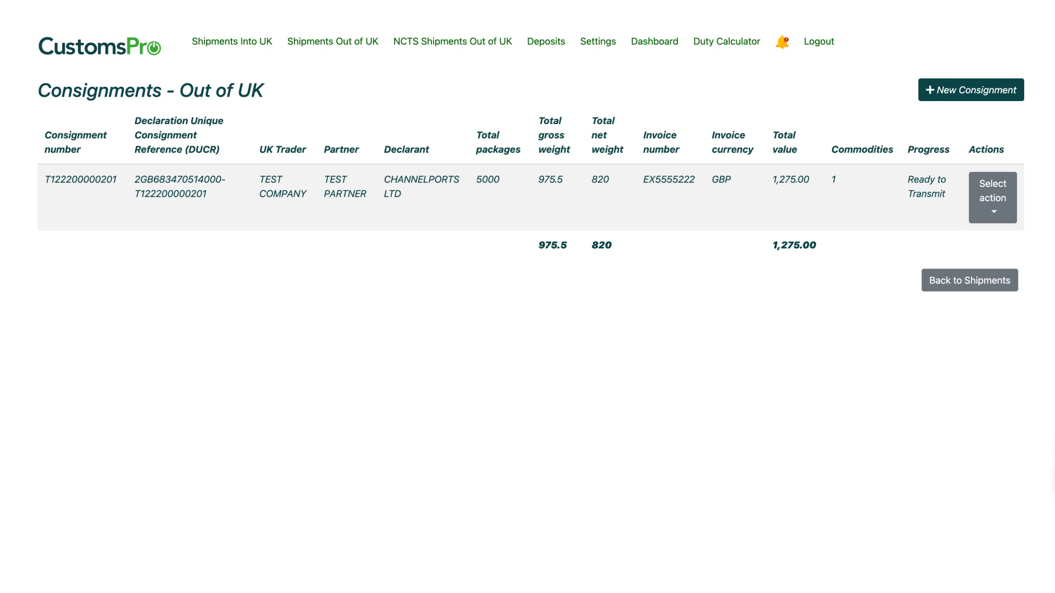